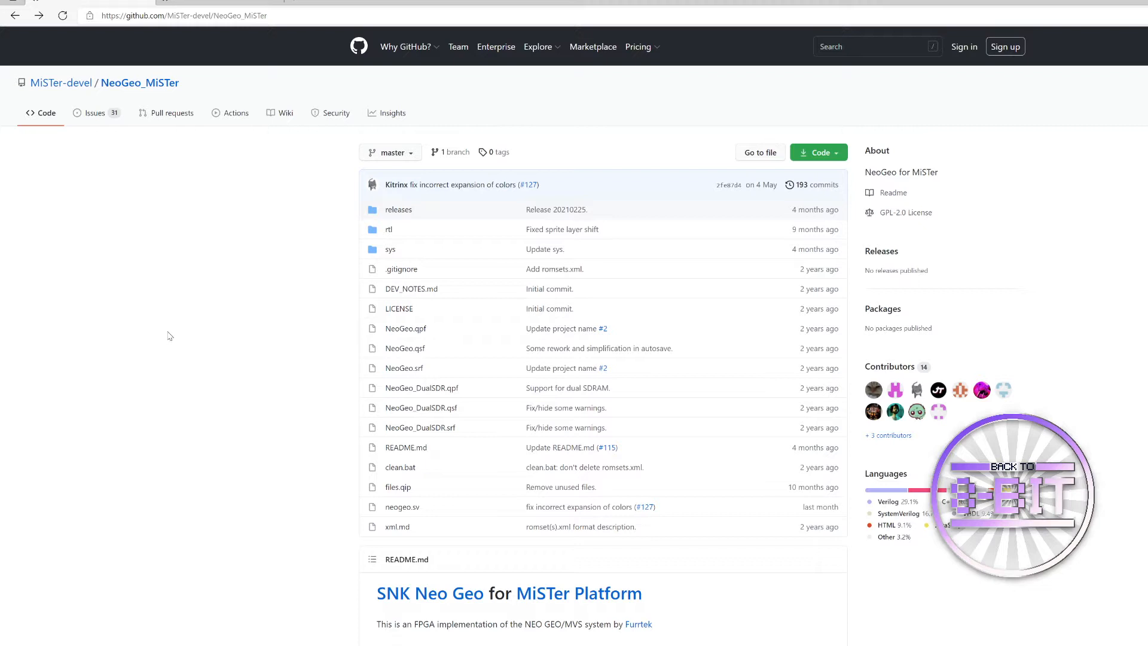
mouse_move(313, 342)
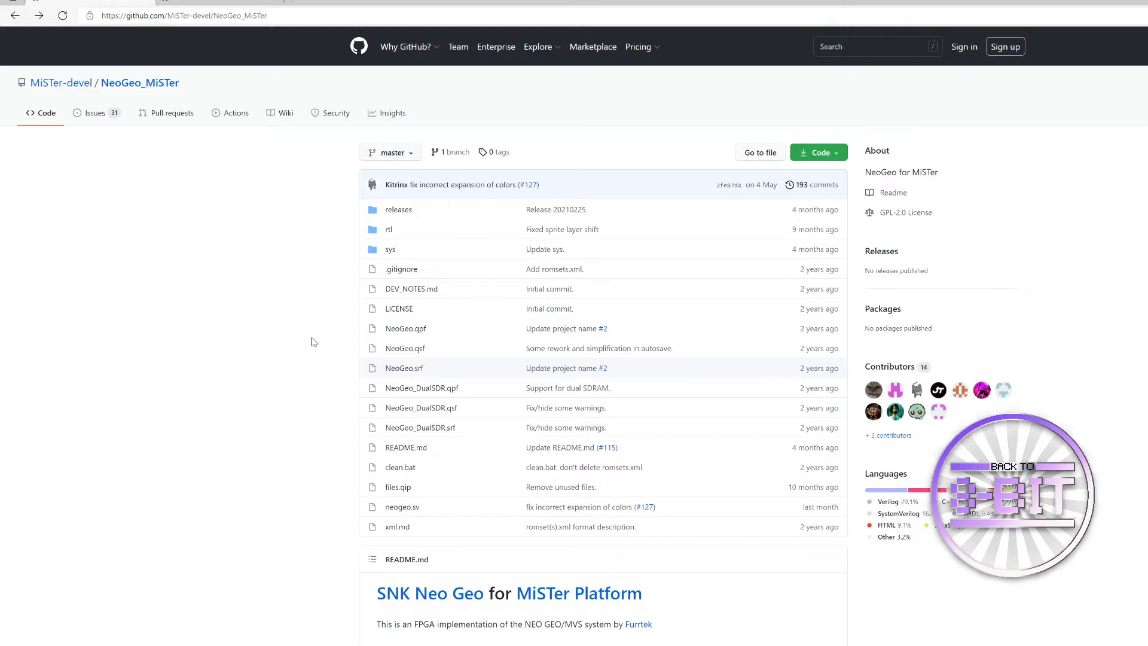
mouse_move(252, 297)
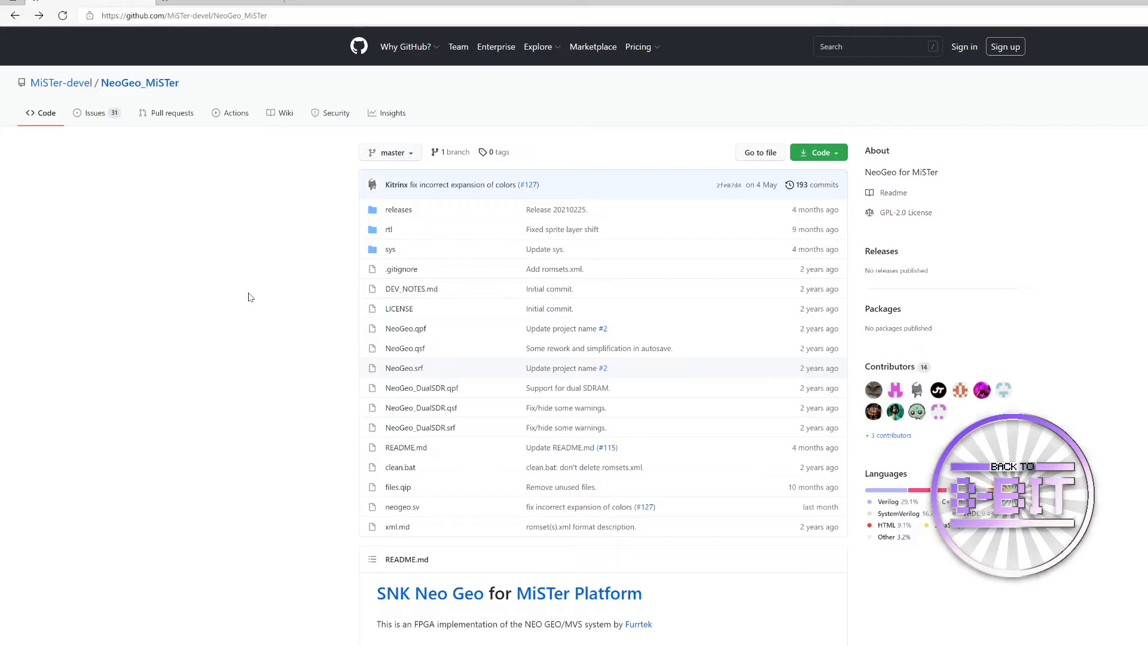
mouse_move(398, 209)
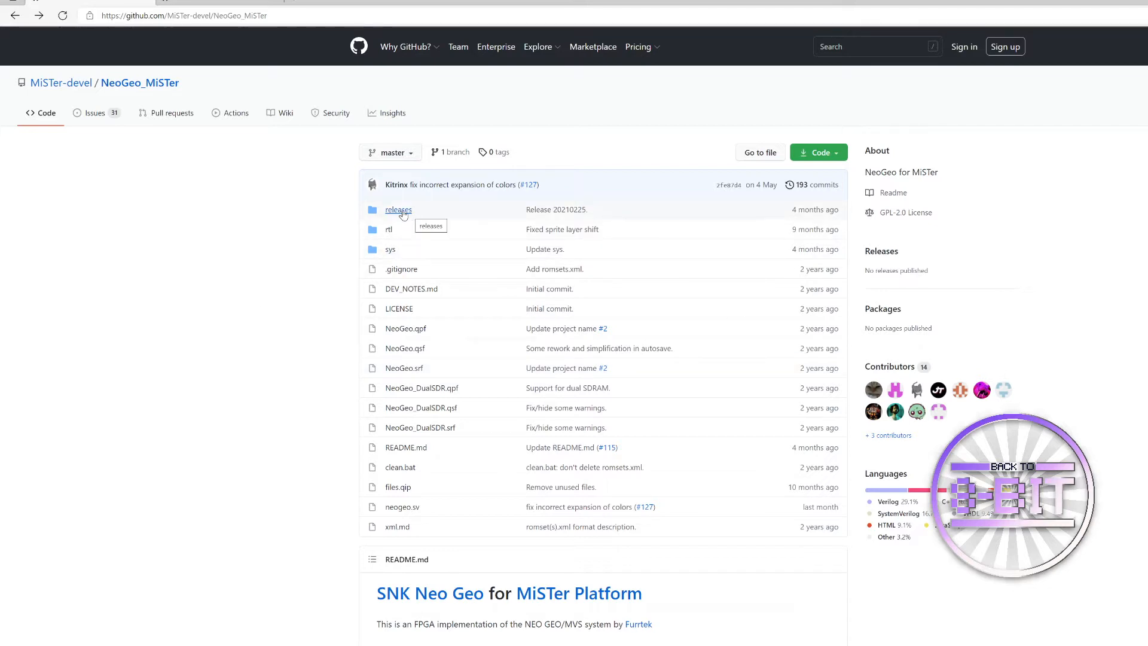
Step: Browse the releases folder down to the newest NeoGeo_20210225.rbf build
click(398, 209)
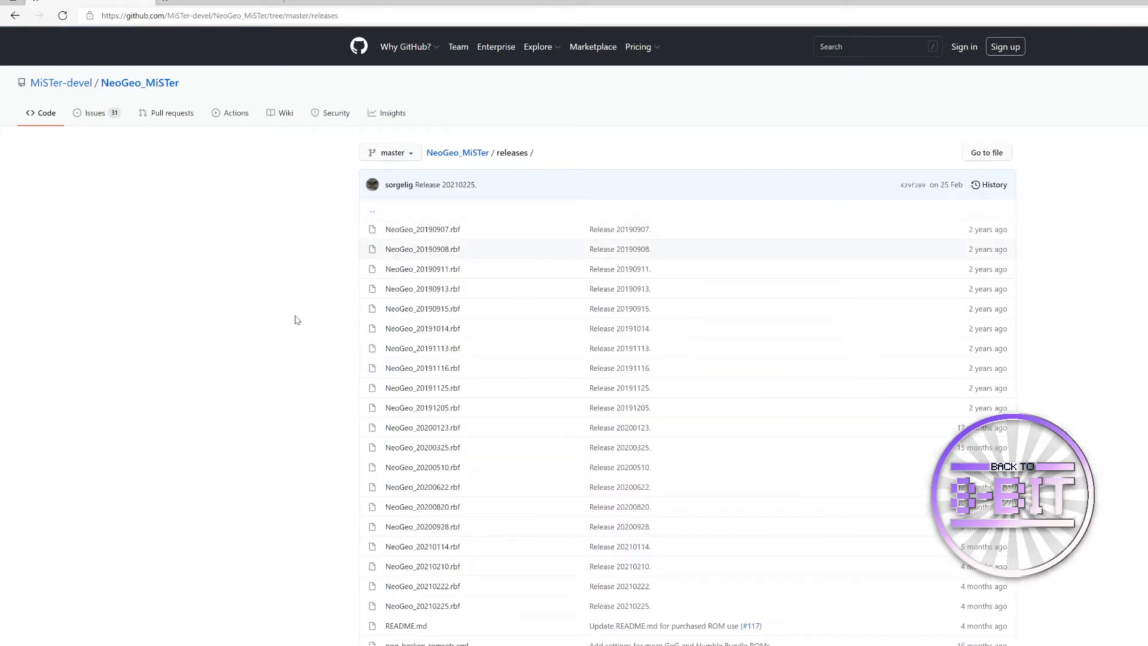
scroll(down, 3)
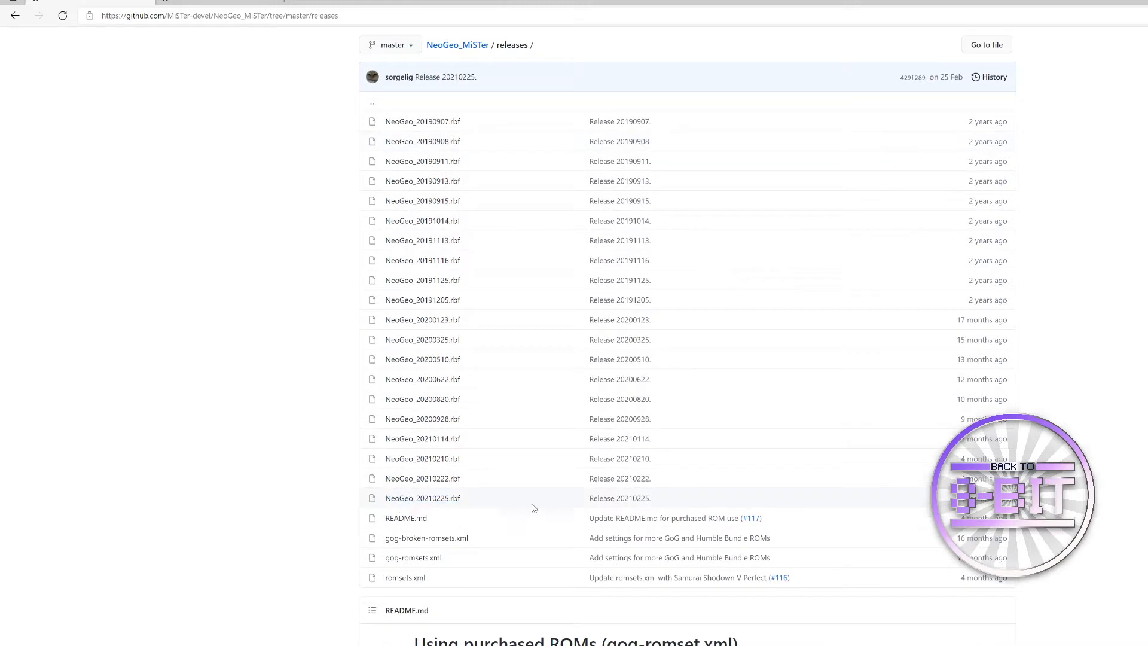
mouse_move(418, 501)
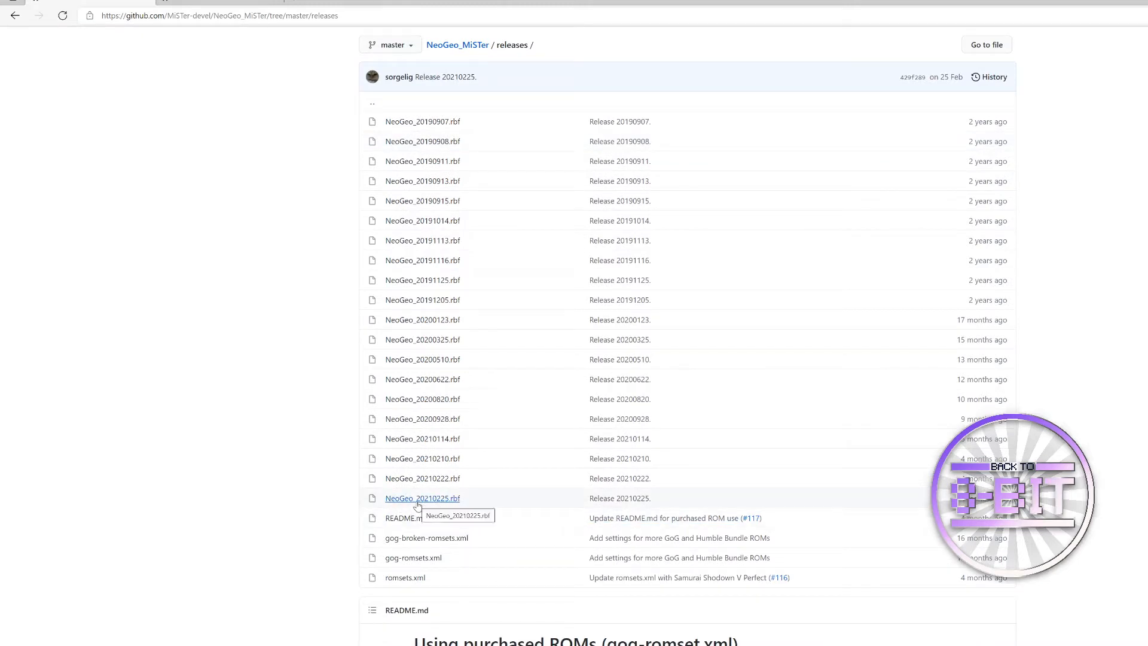
mouse_move(774, 531)
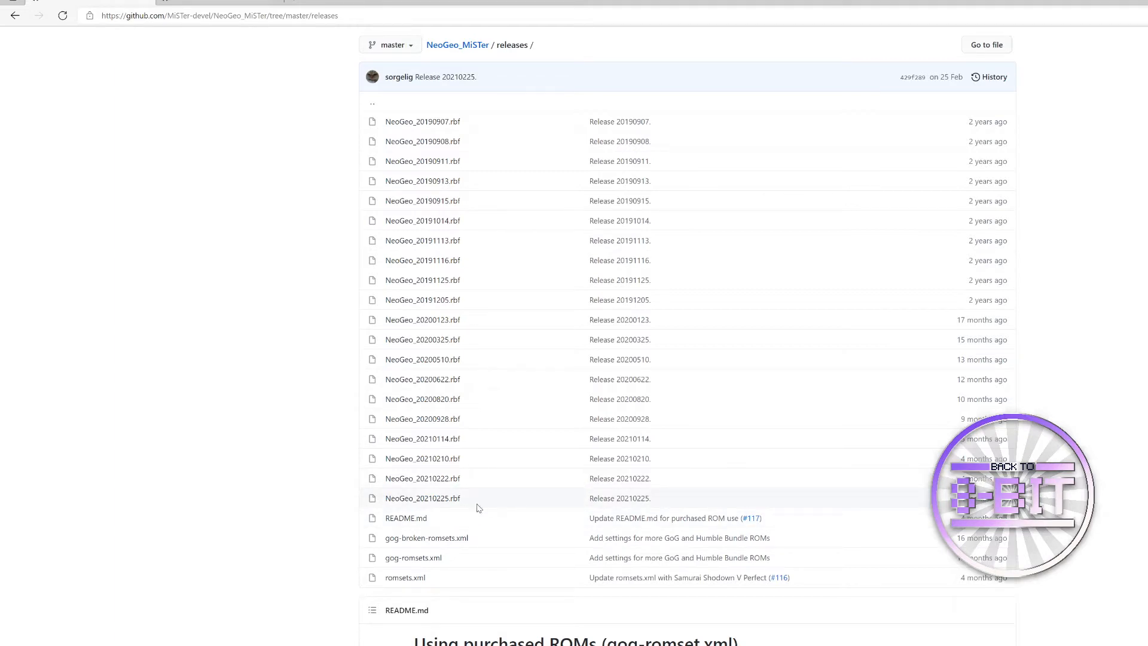
mouse_move(431, 513)
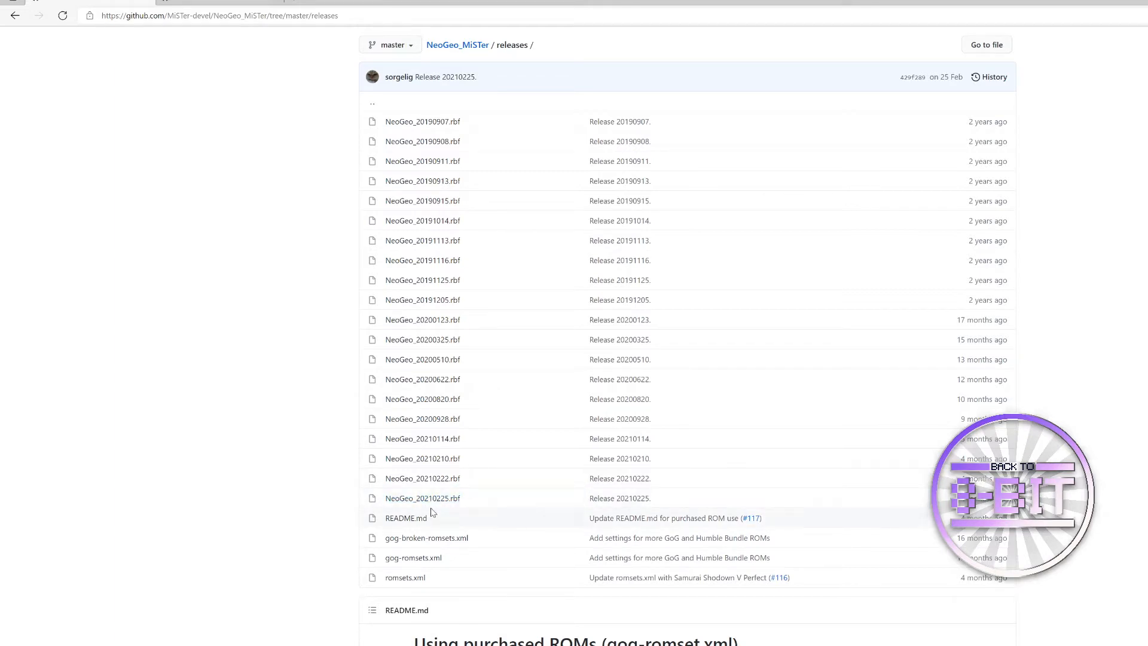
mouse_move(406, 499)
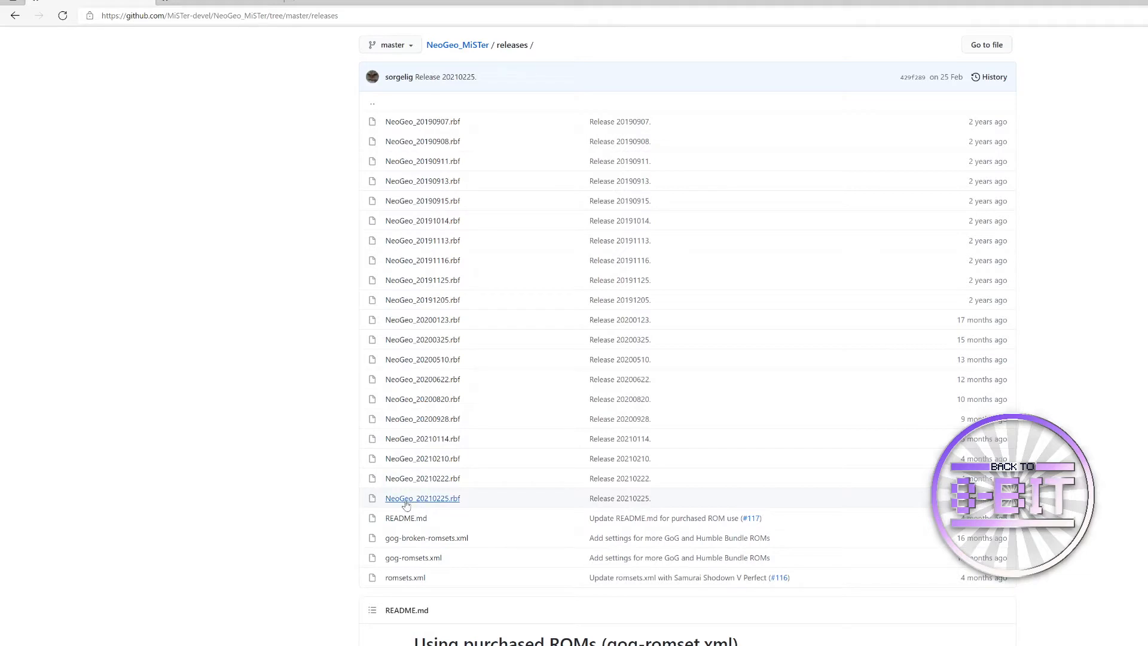
Step: Show the NeoGeo_20210225.rbf file page with its Download button
click(422, 498)
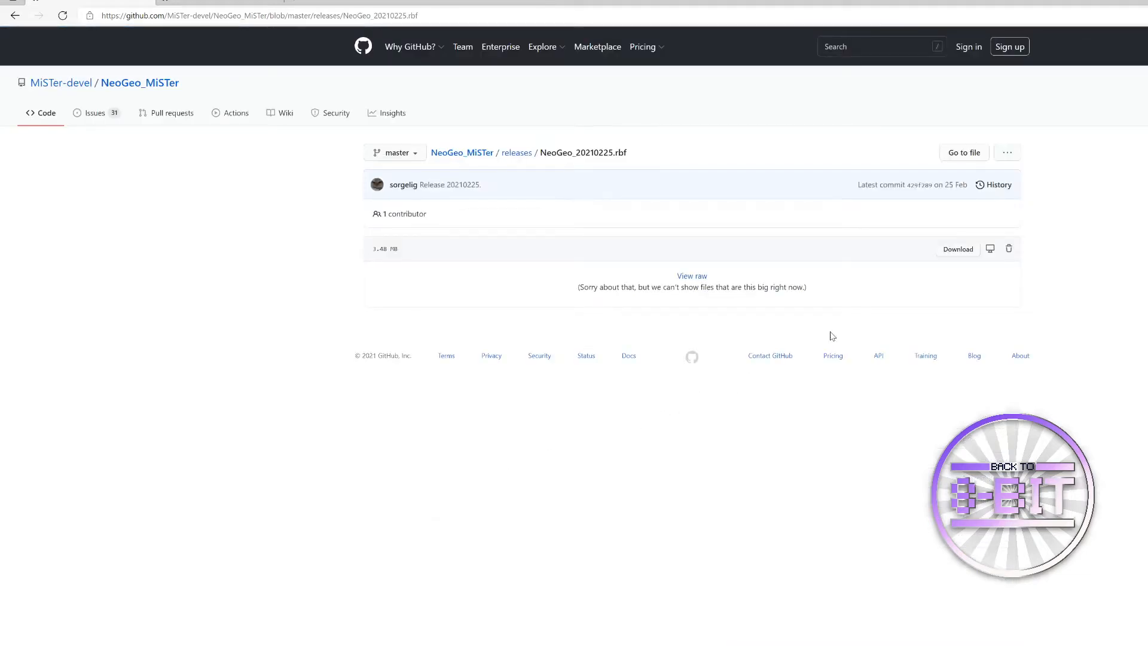
mouse_move(953, 253)
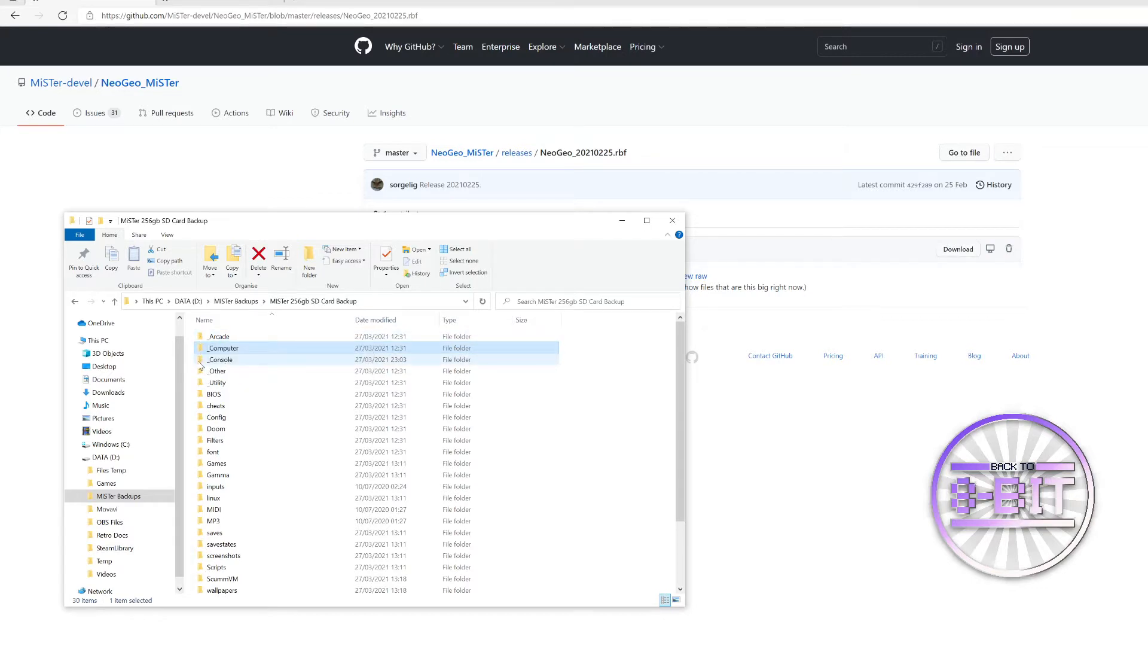
Step: Confirm NeoGeo_20210225.rbf sits in _Console, then return to the SD card backup root
double_click(220, 359)
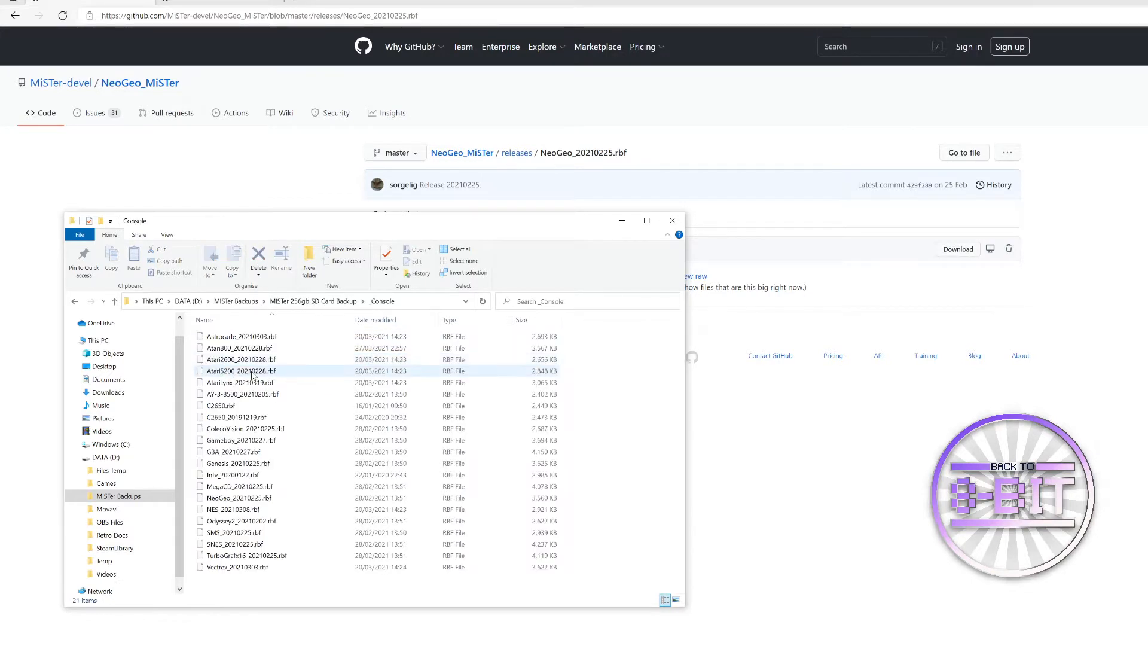
click(235, 498)
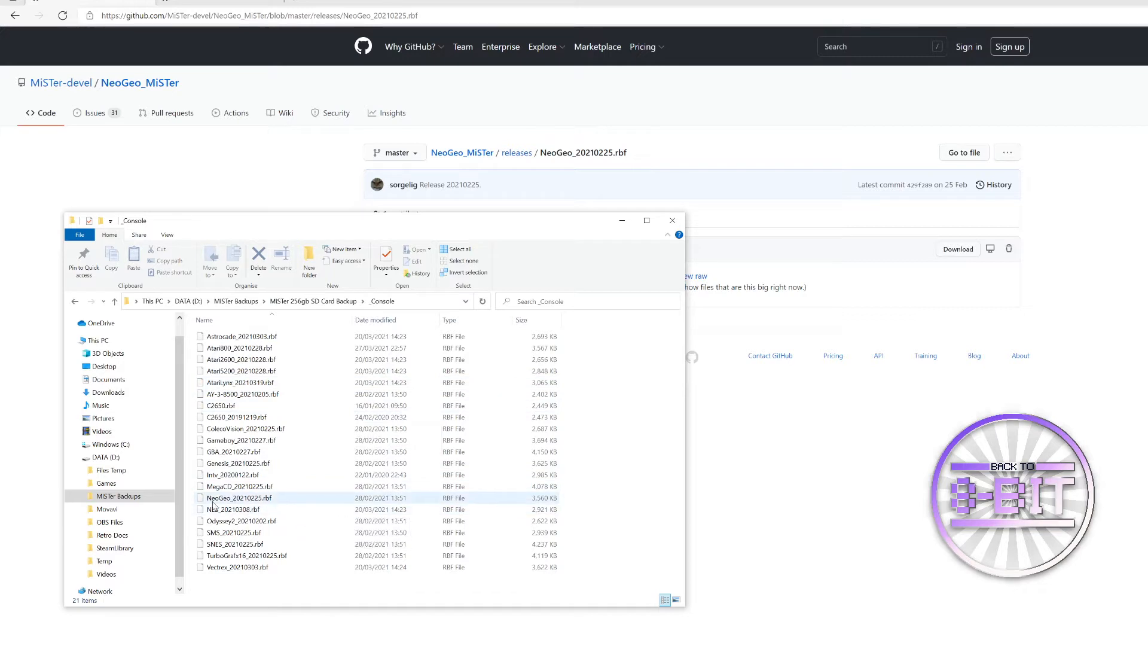
mouse_move(227, 503)
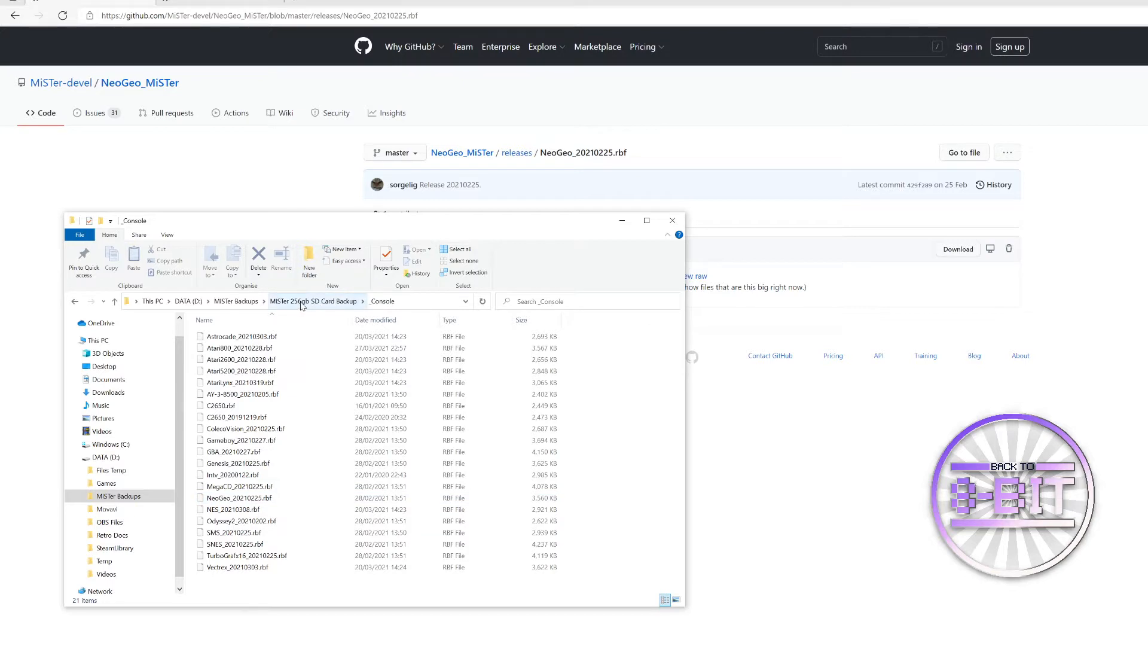
click(315, 301)
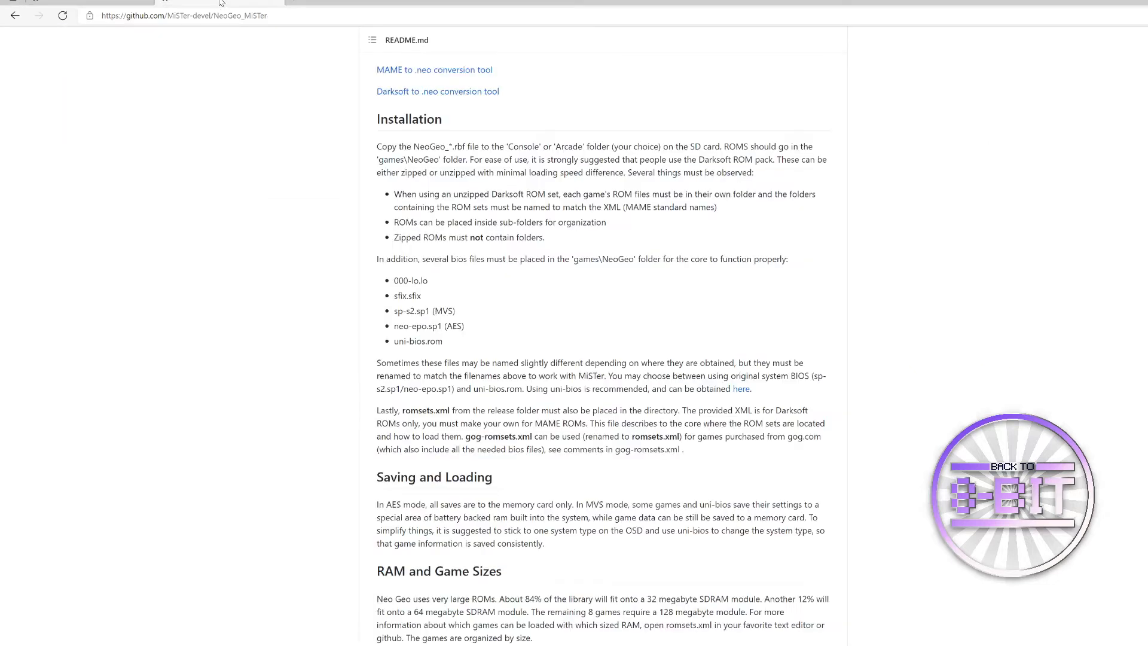
mouse_move(464, 351)
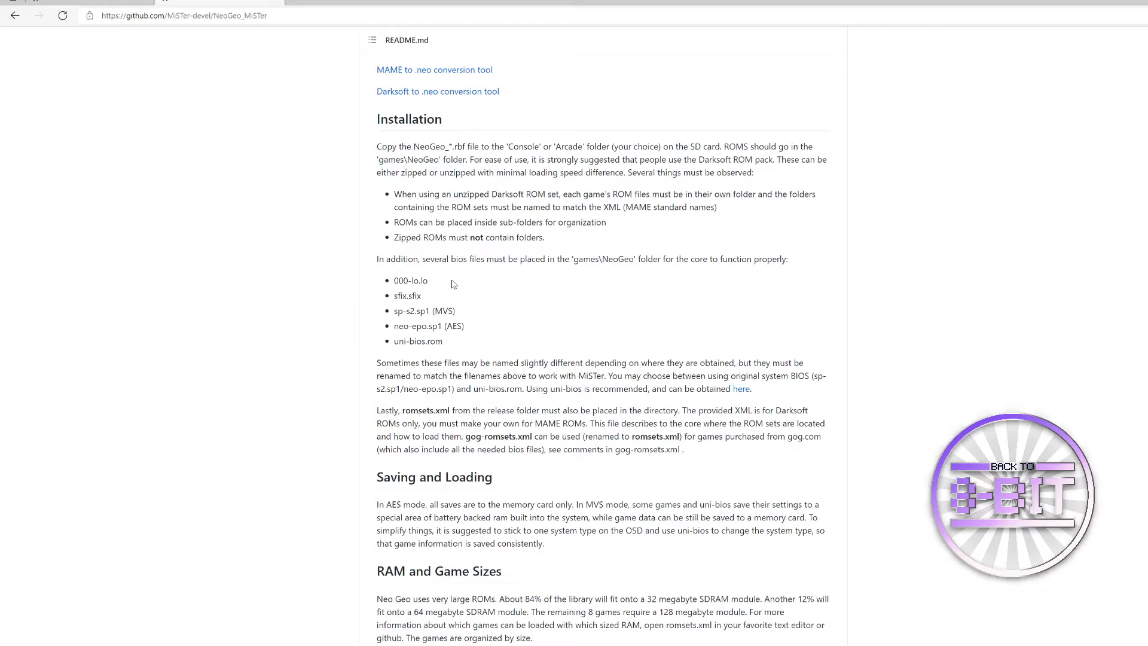
mouse_move(416, 352)
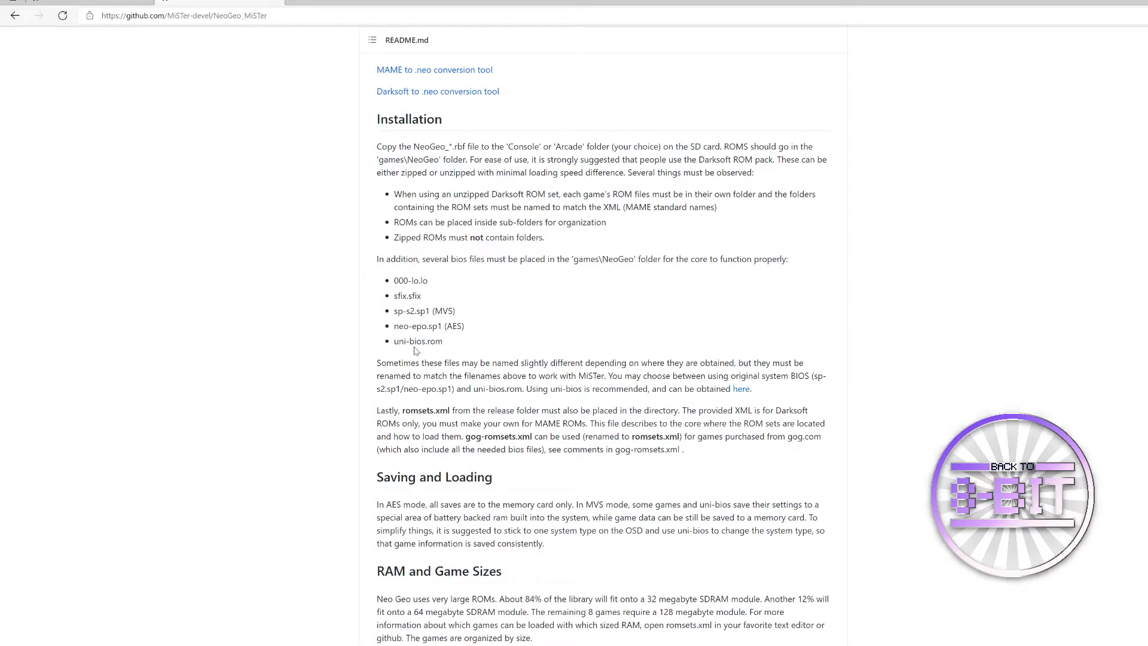
mouse_move(485, 338)
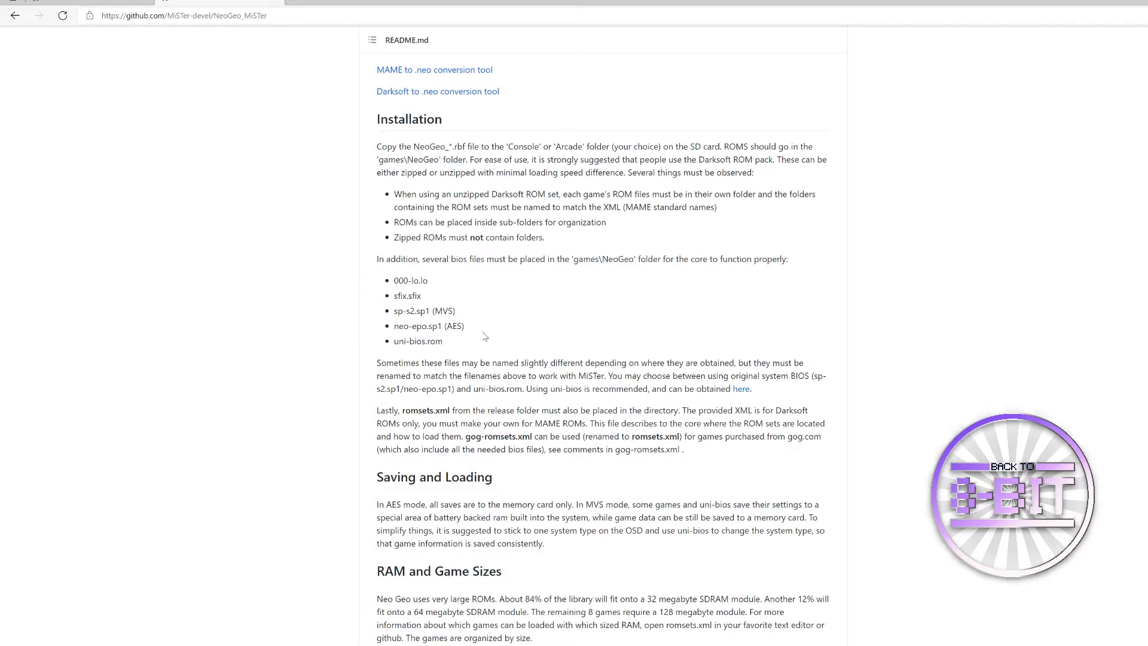
mouse_move(369, 306)
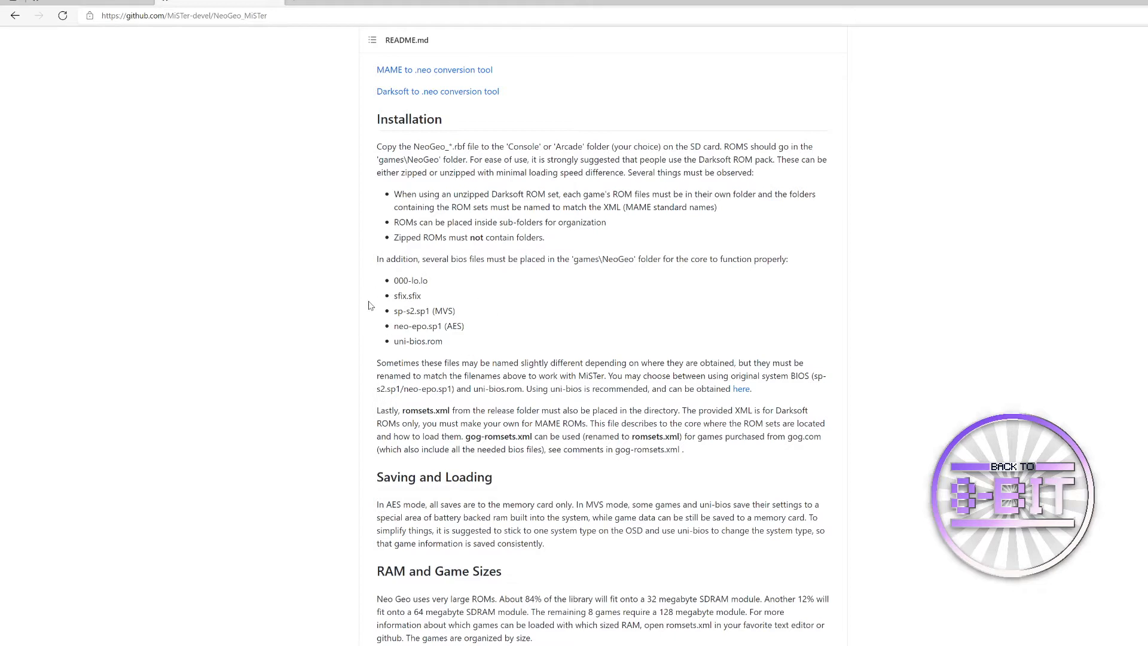
mouse_move(486, 311)
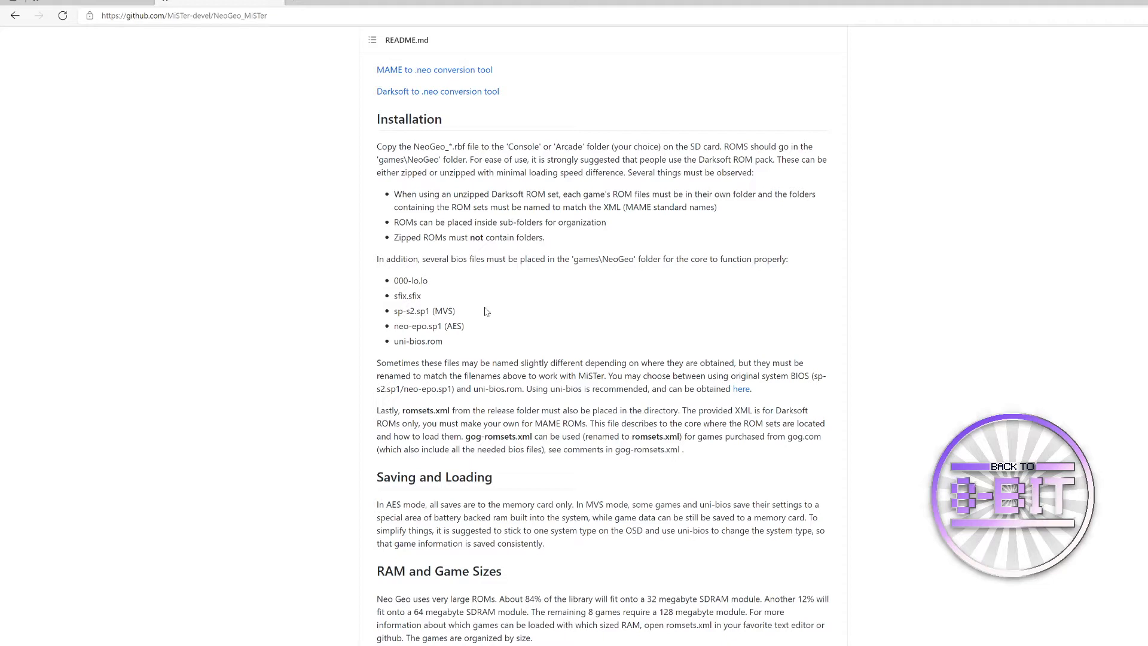
mouse_move(464, 351)
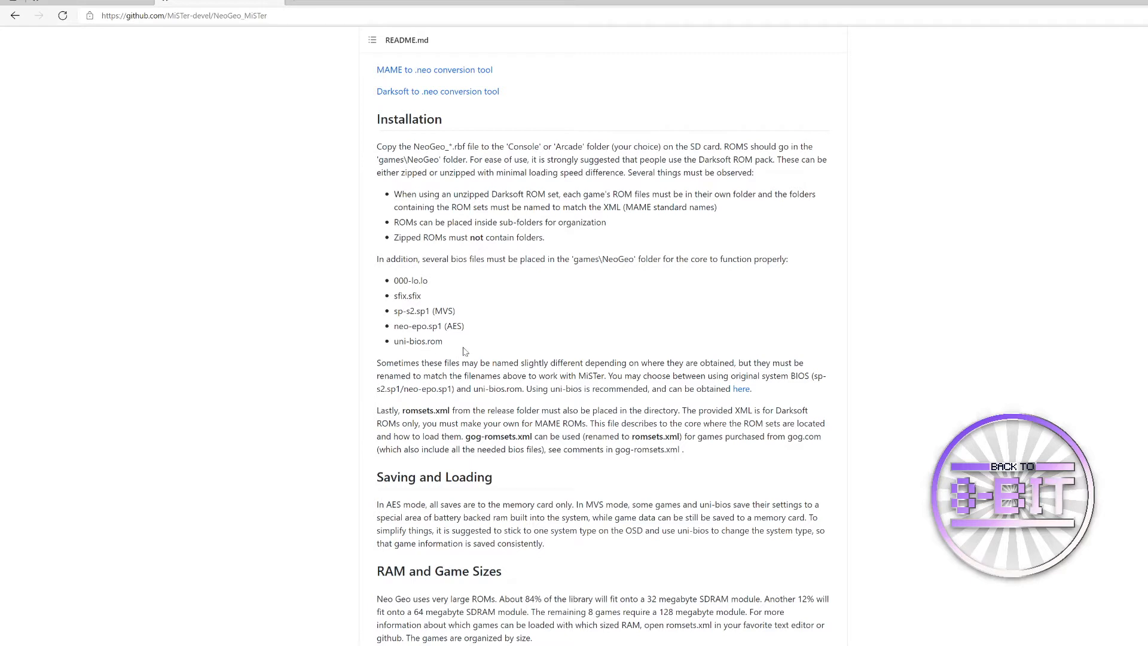
mouse_move(440, 288)
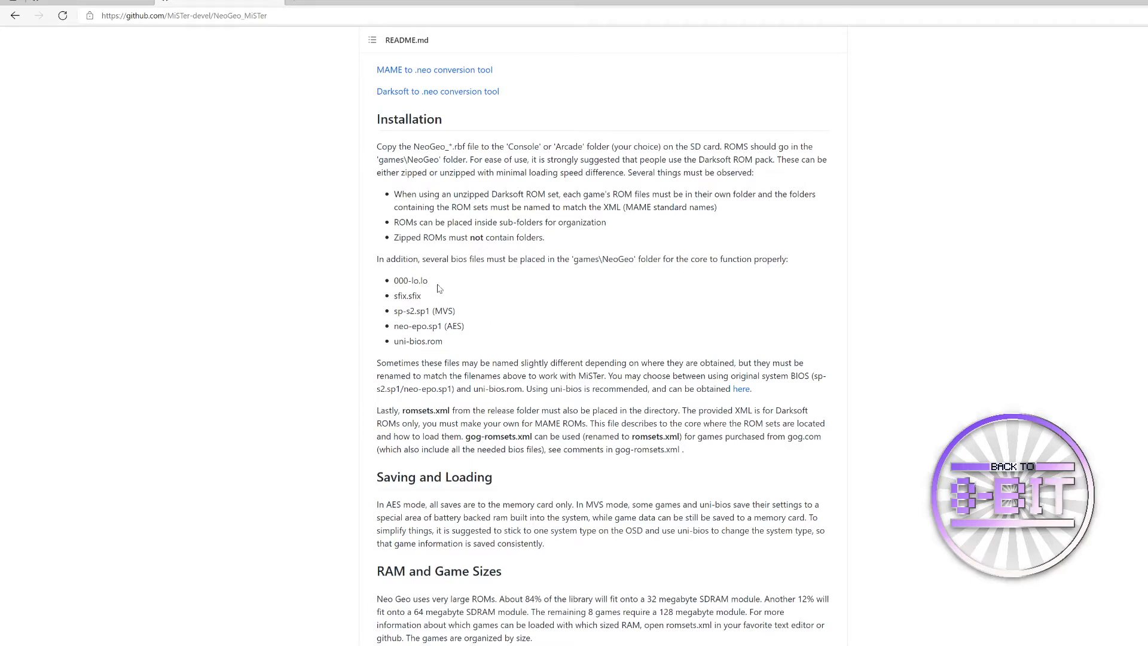
mouse_move(497, 315)
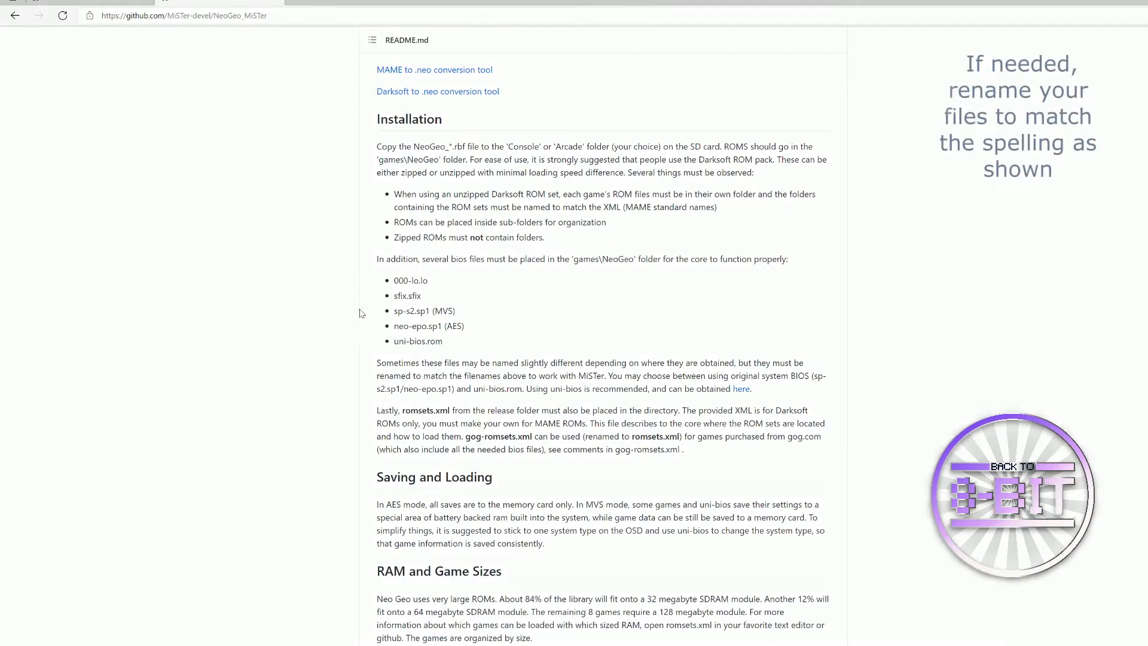
mouse_move(437, 351)
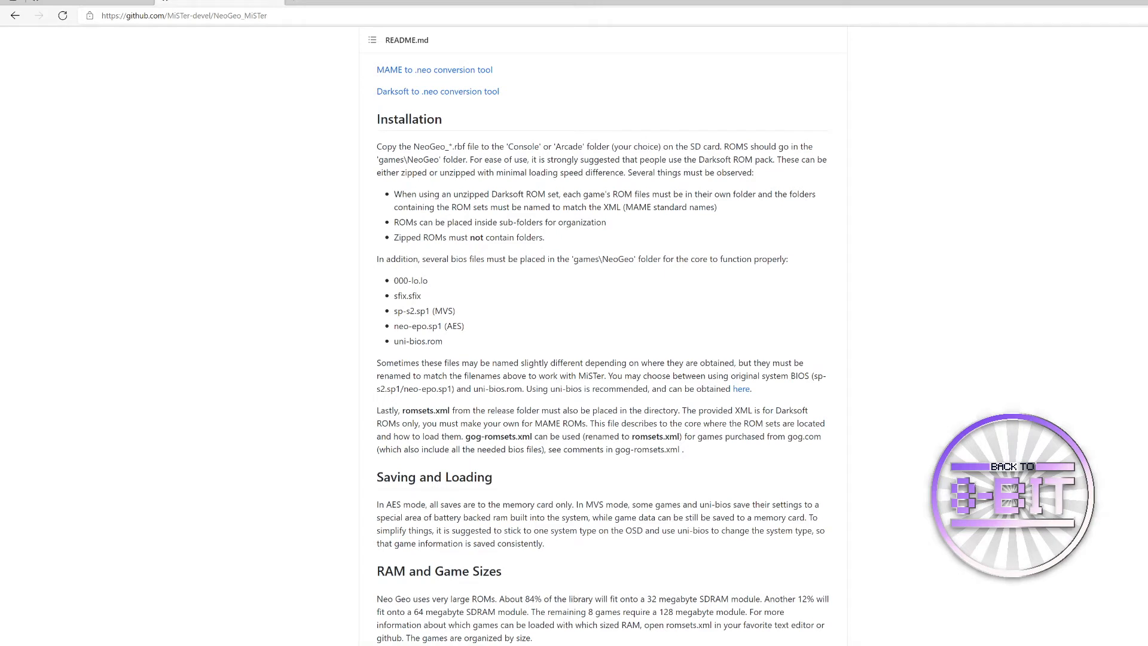
mouse_move(680, 406)
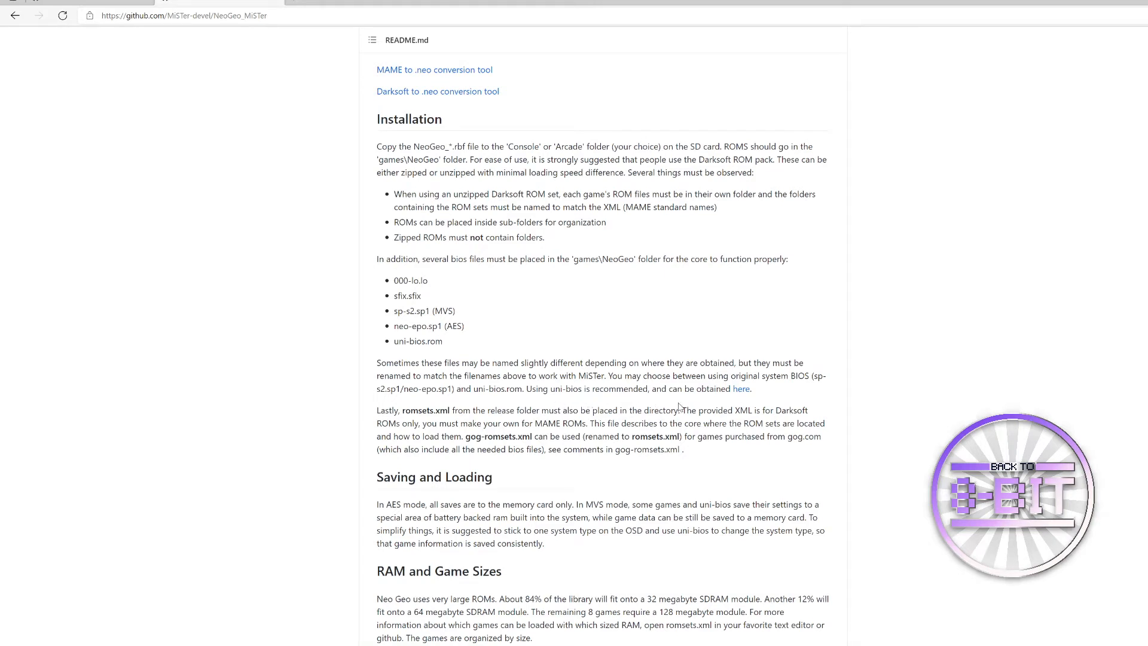
mouse_move(572, 407)
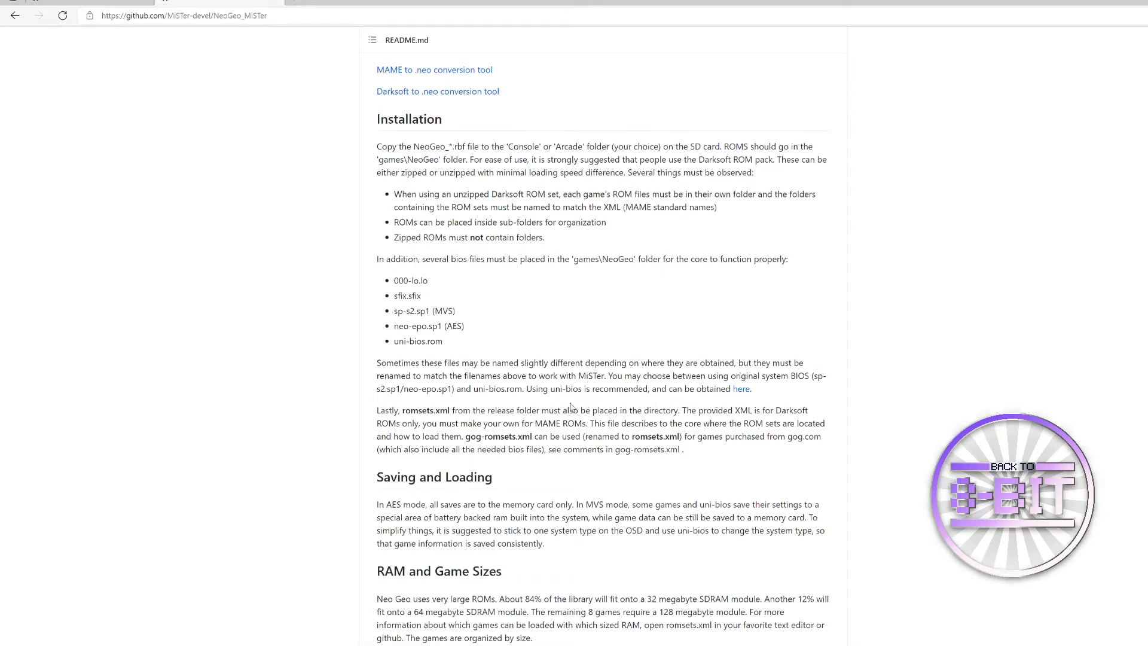
mouse_move(746, 399)
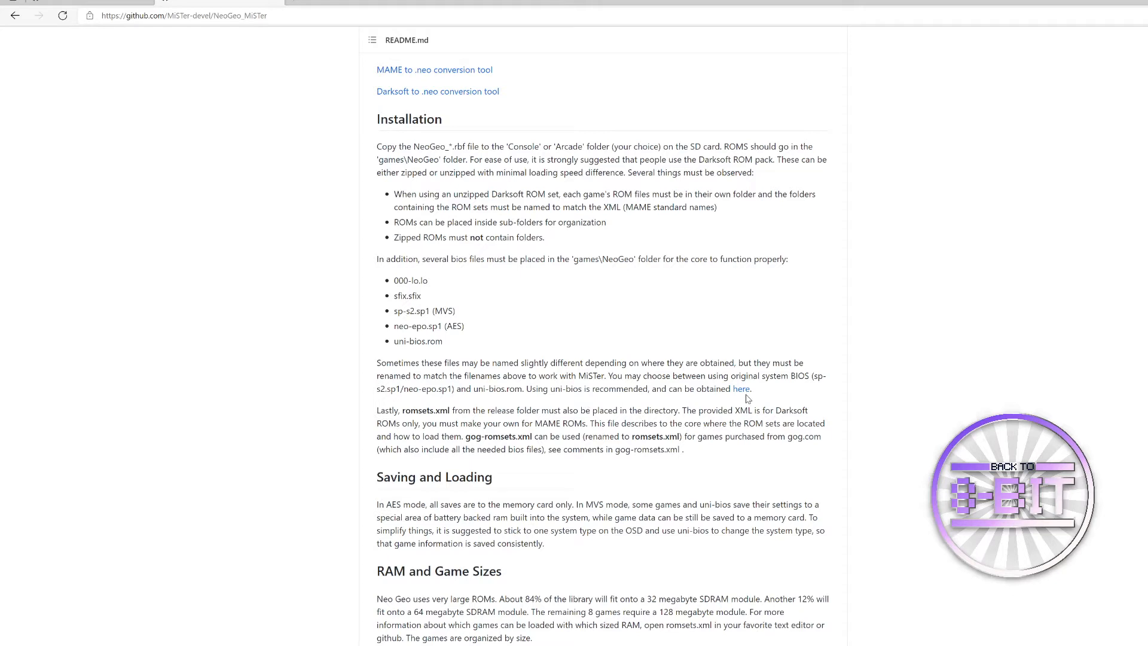
mouse_move(711, 403)
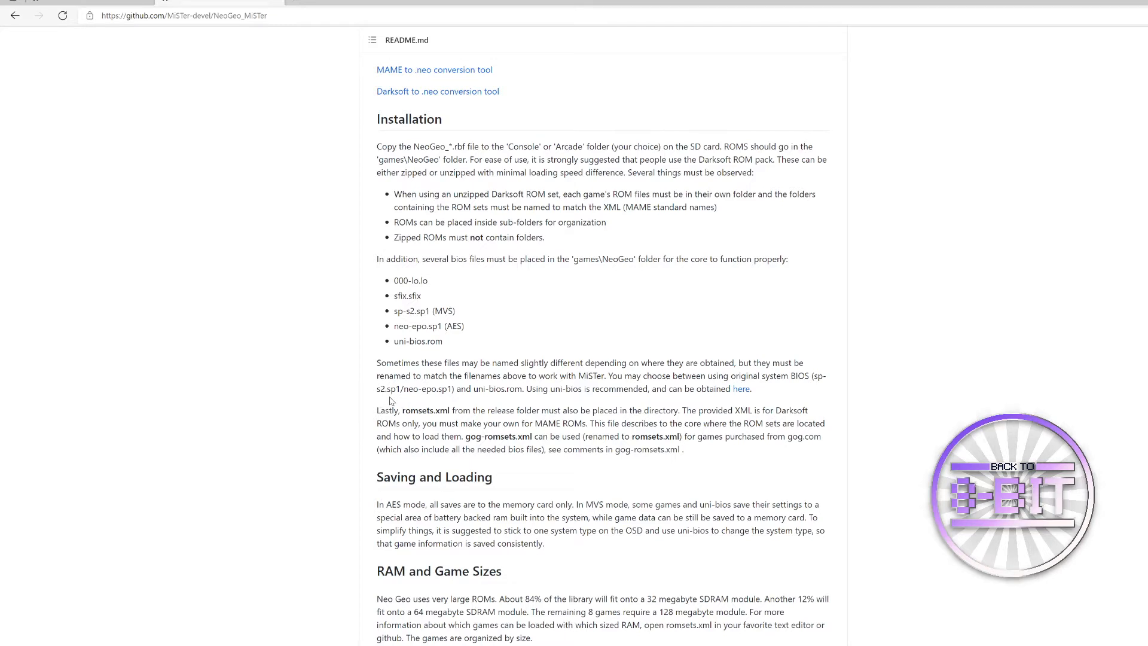
mouse_move(432, 402)
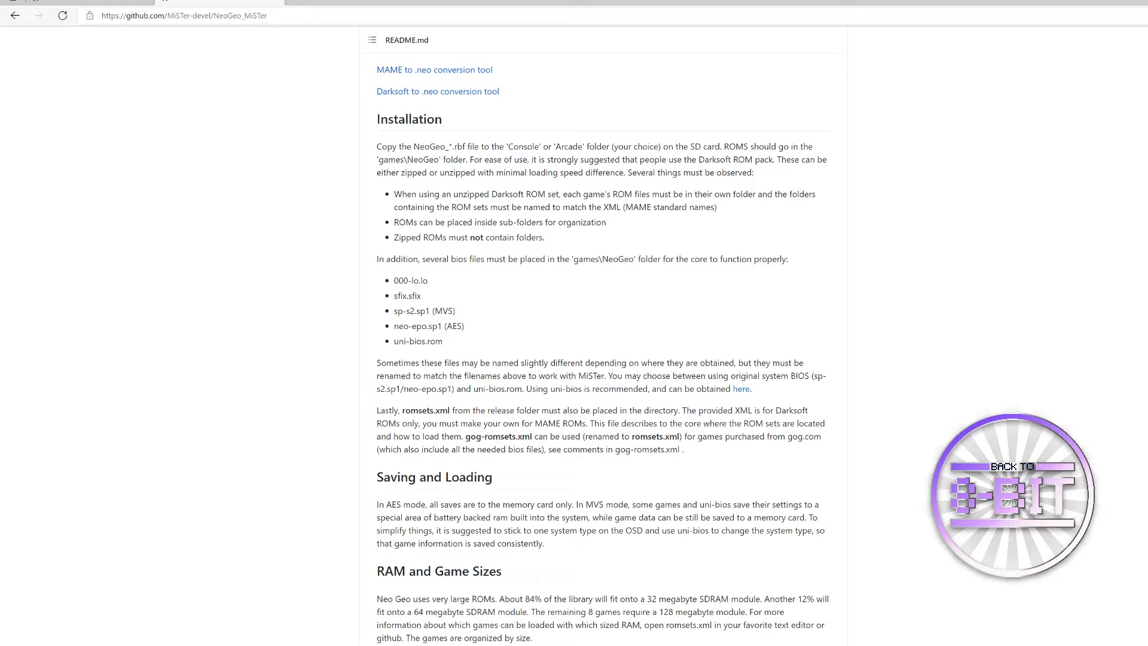
mouse_move(416, 320)
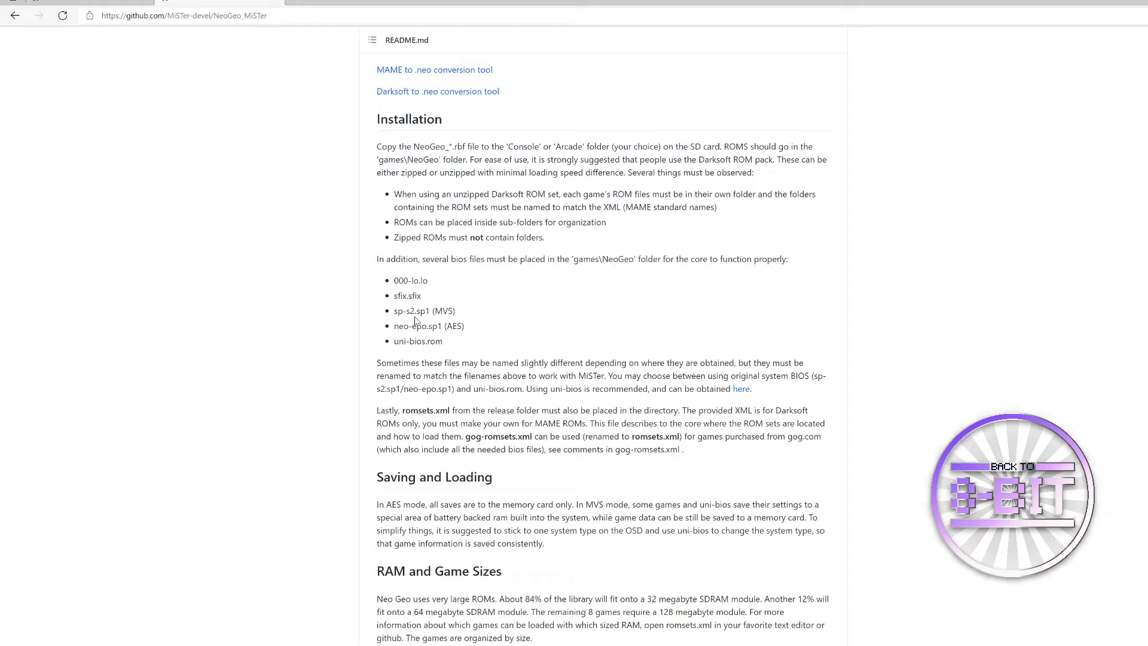
mouse_move(459, 340)
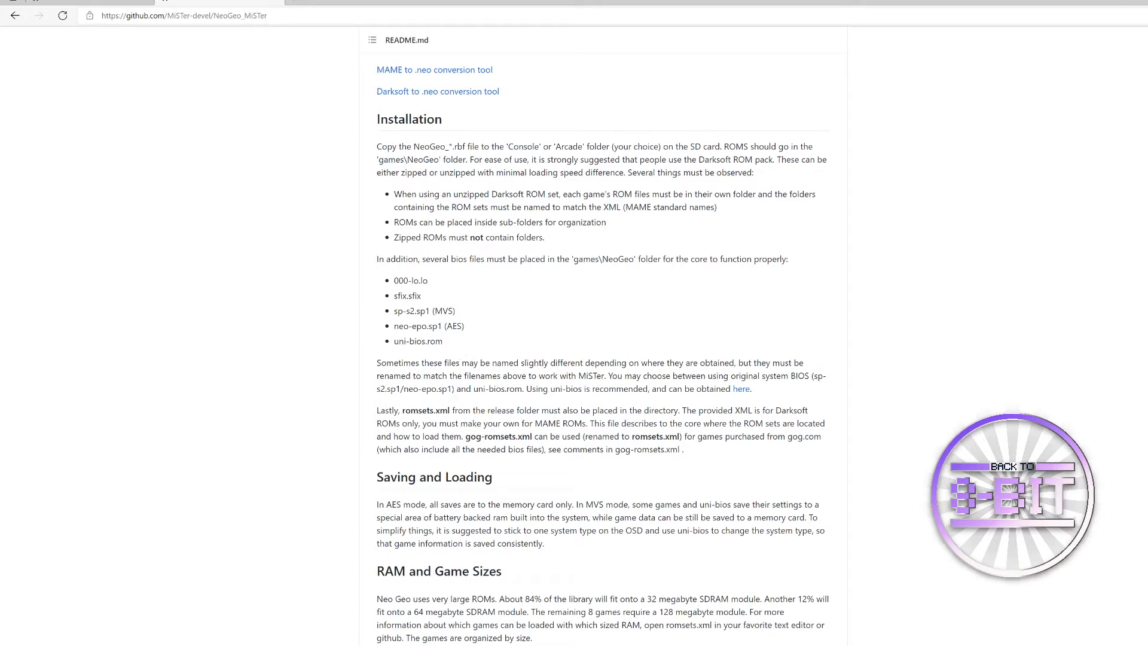
mouse_move(464, 406)
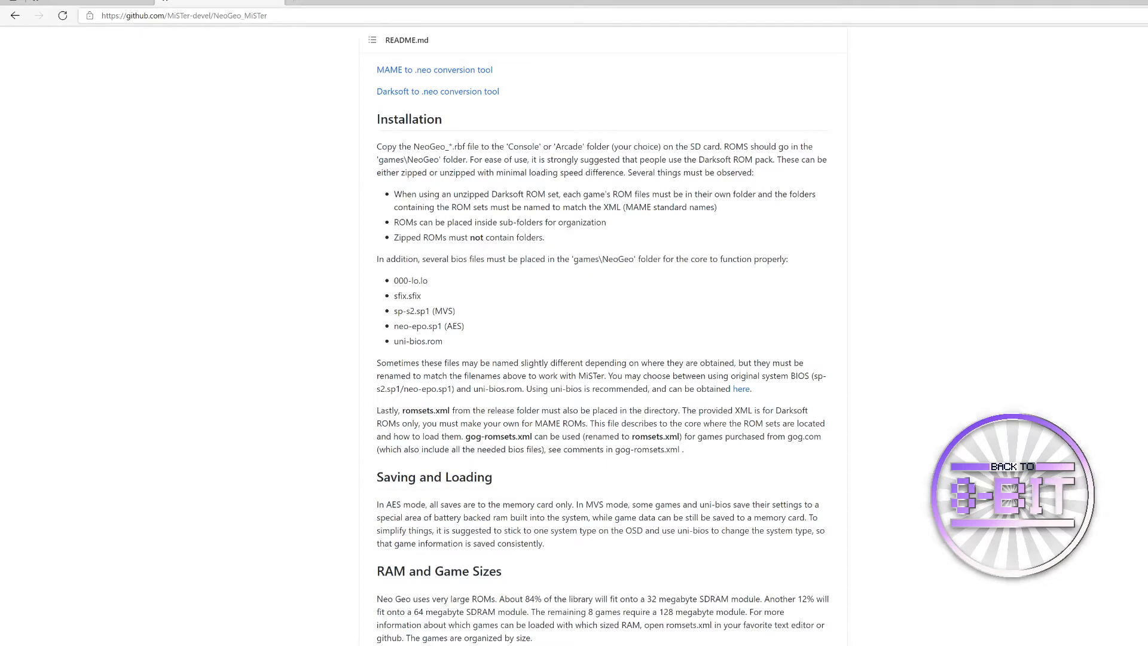
mouse_move(194, 191)
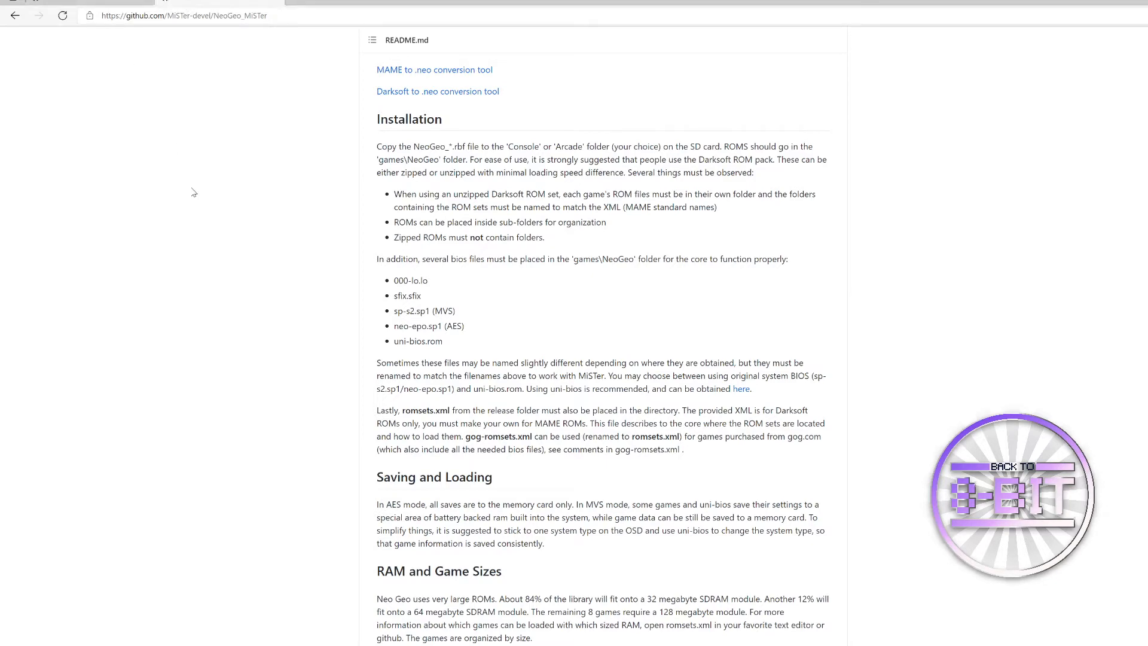
Step: Switch to the backup window and browse into Games\NeoGeo holding the BIOS files
key(alt+tab)
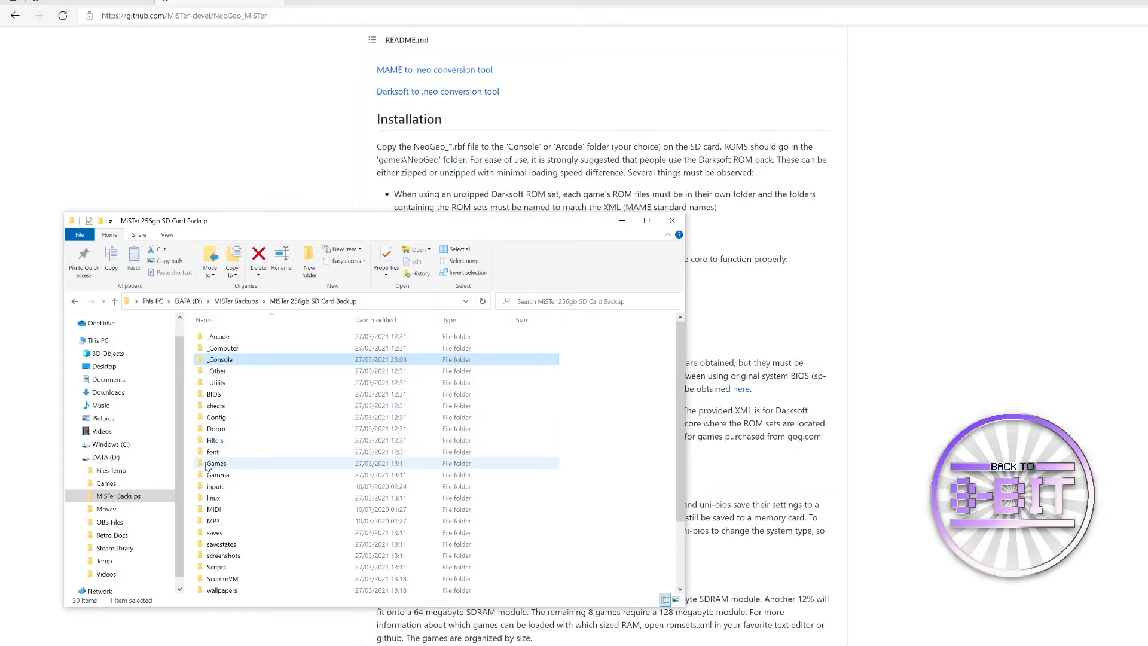
mouse_move(208, 466)
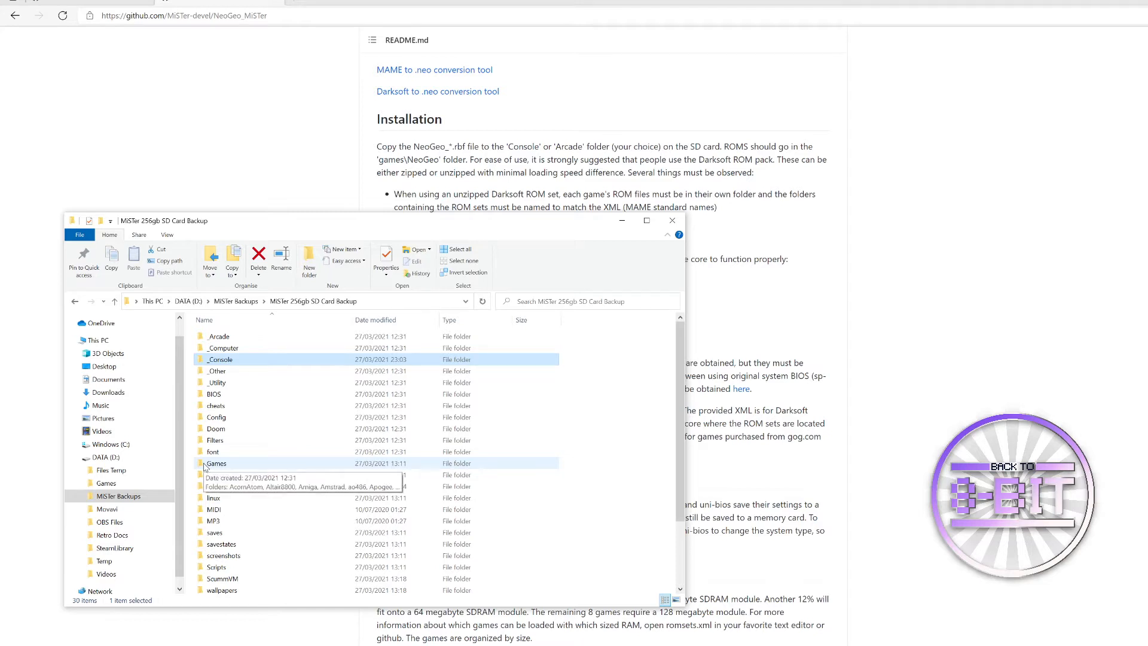
double_click(216, 462)
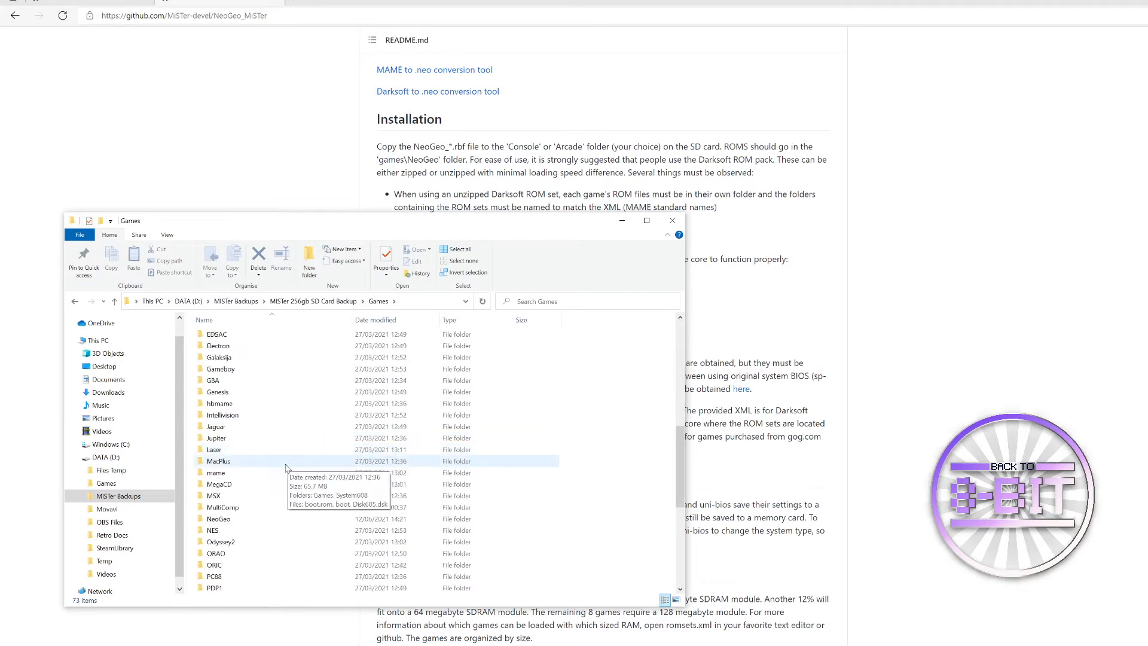
click(220, 518)
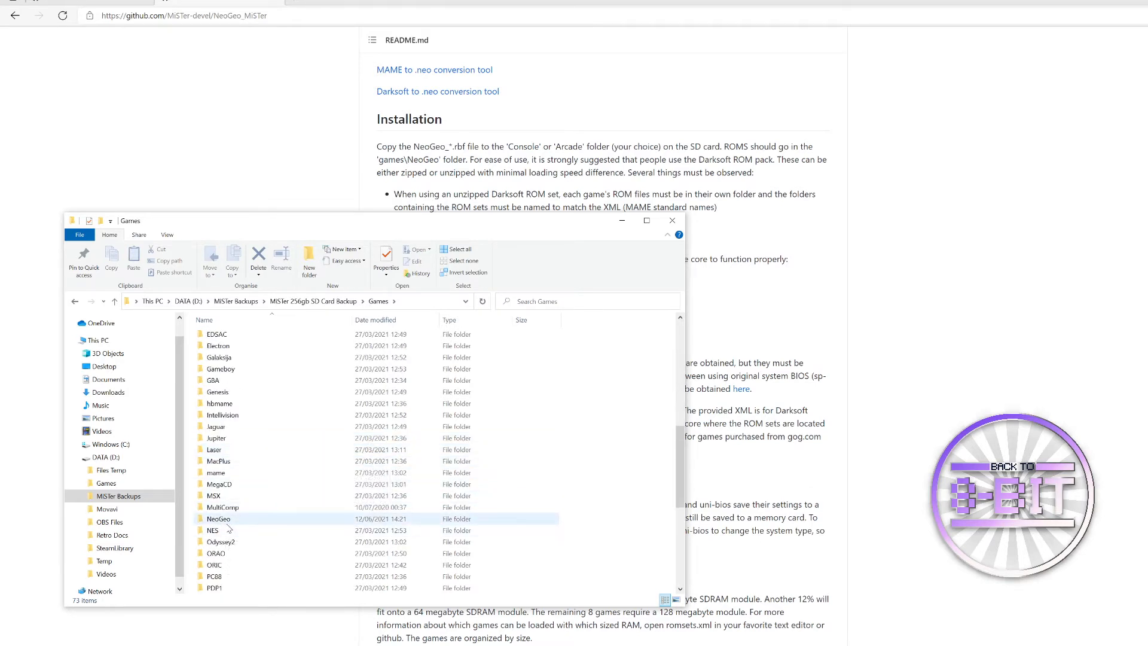
mouse_move(219, 517)
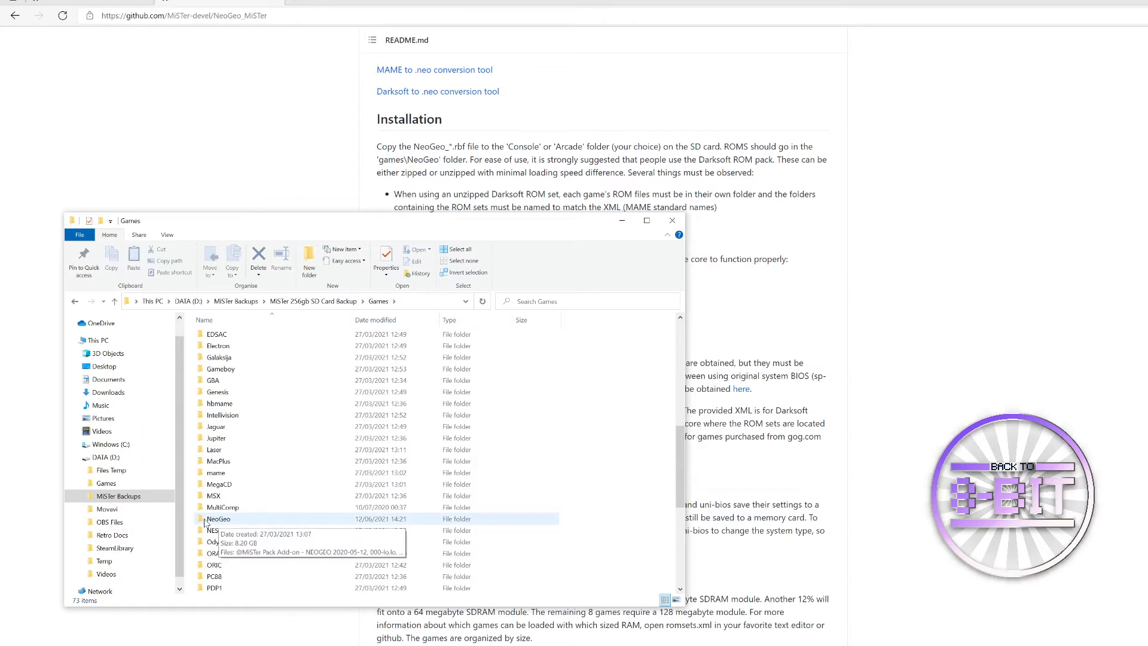
double_click(218, 518)
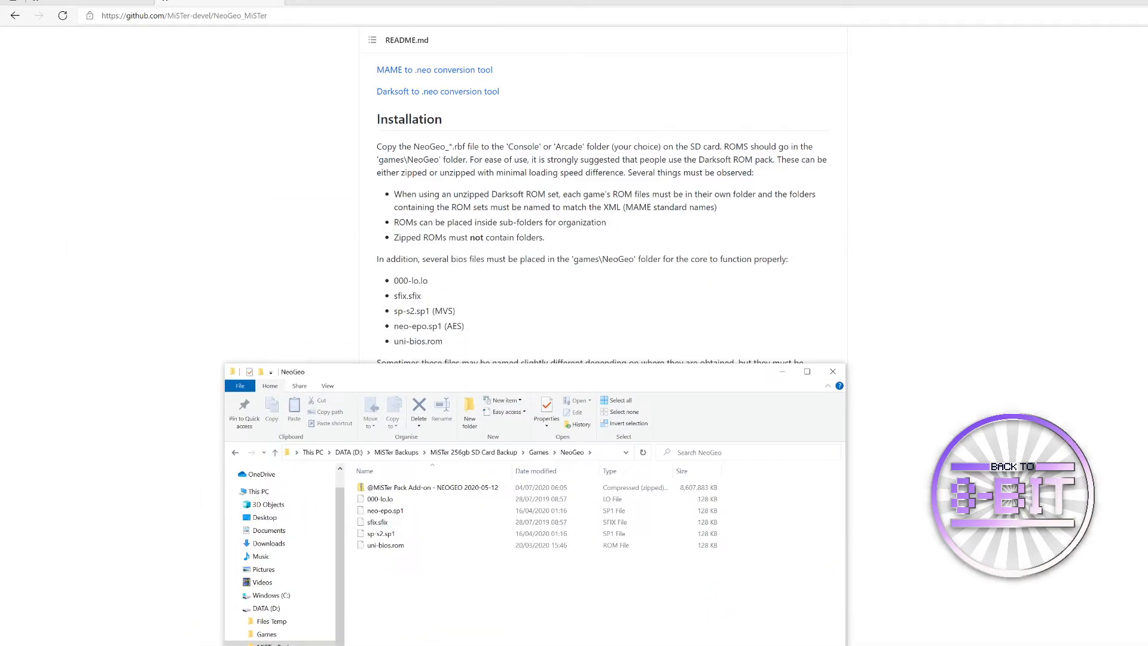
mouse_move(368, 562)
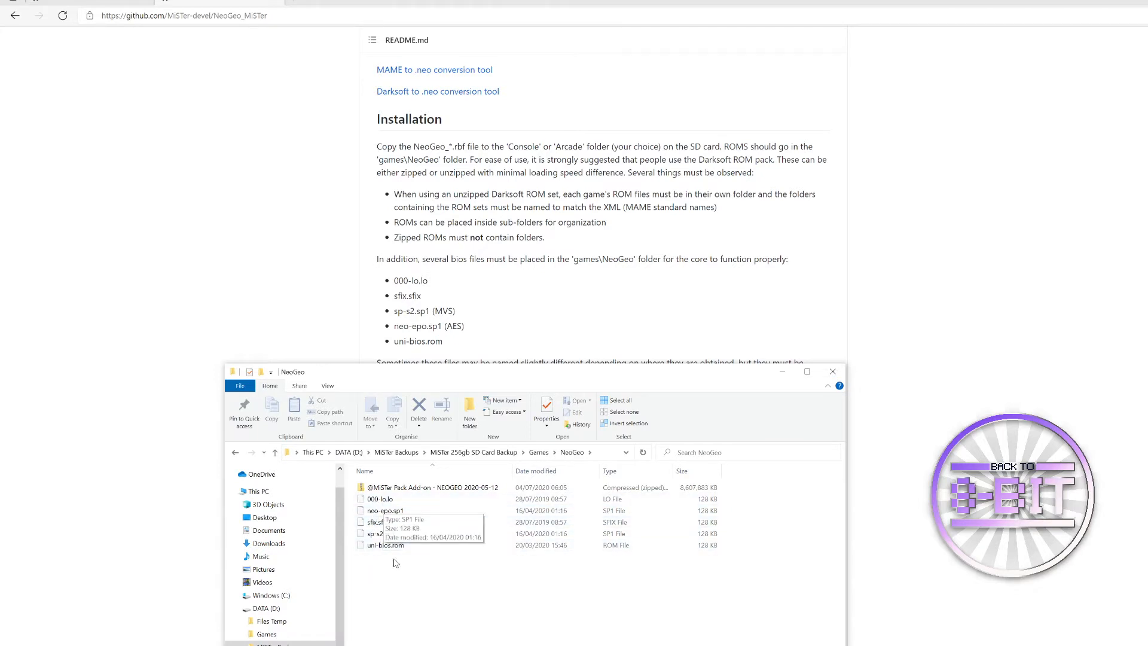
mouse_move(385, 576)
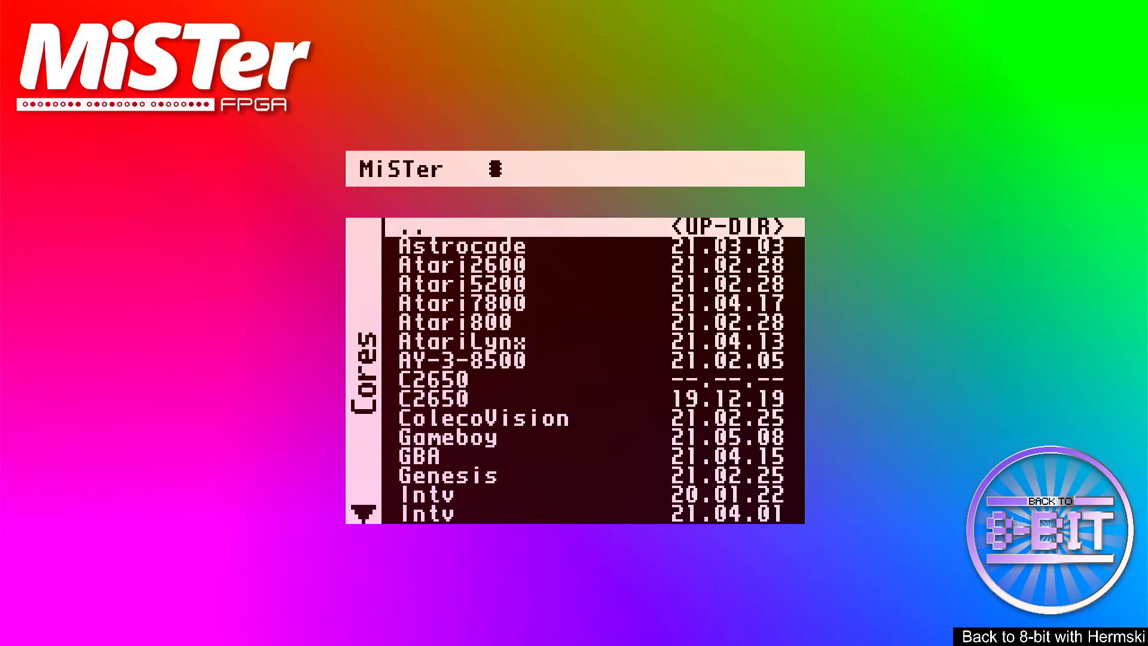
Step: Select NeoGeo in the Cores list so its .neo game browser appears
key(Down)
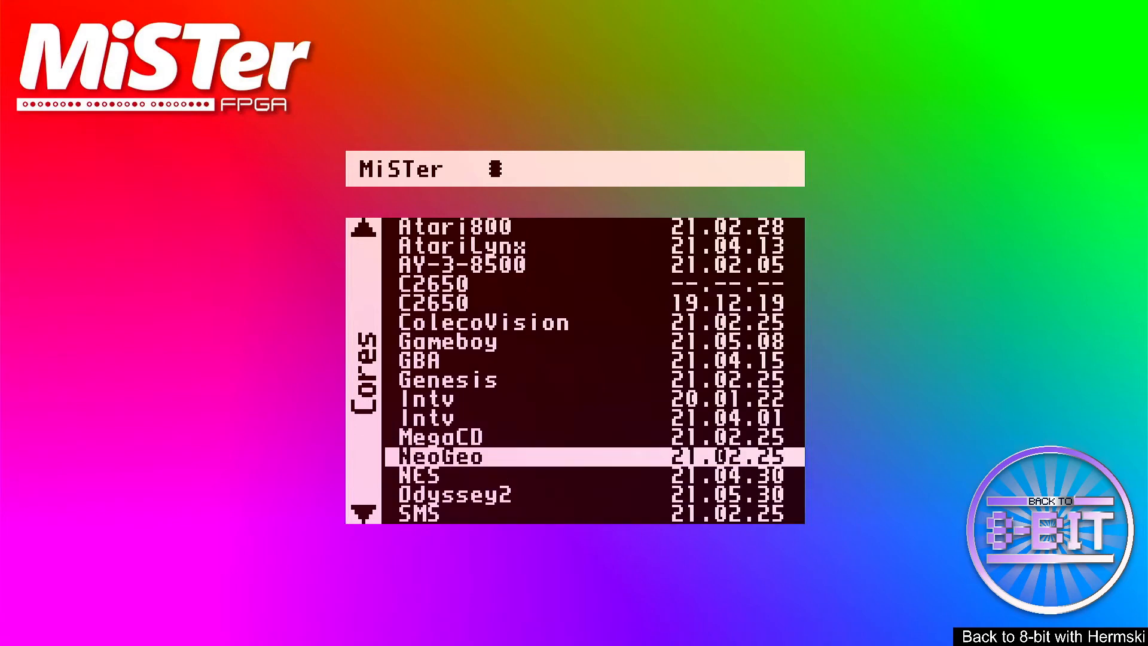
click(443, 456)
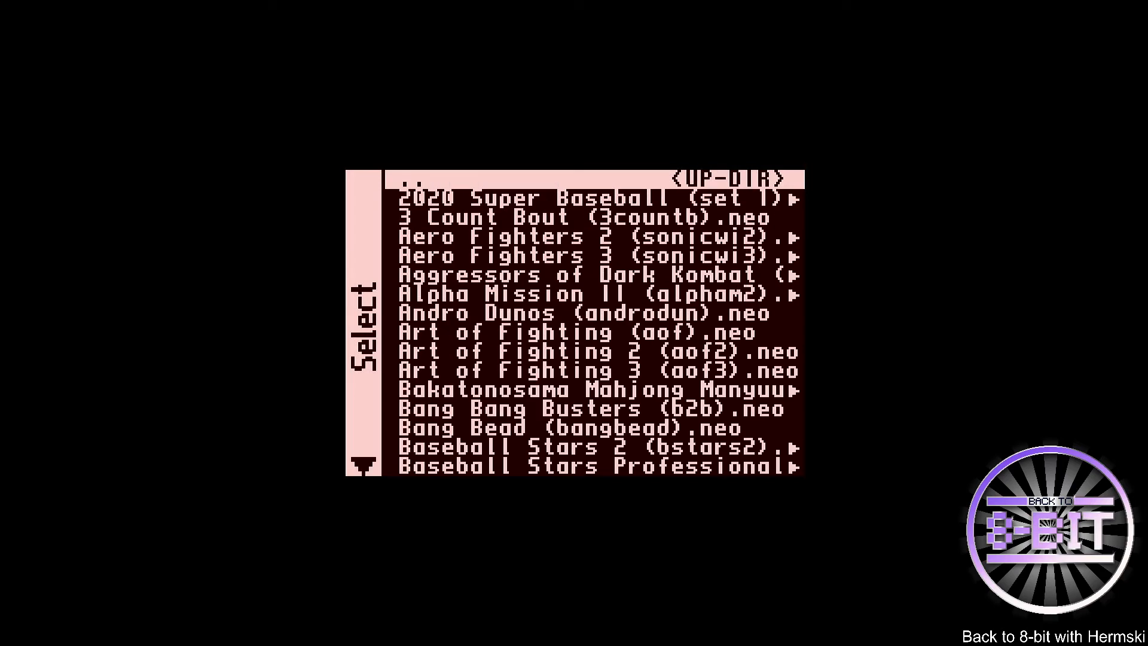
Step: Pick Burning Fight (burningf).neo from the Select list and load it
scroll(down, 3)
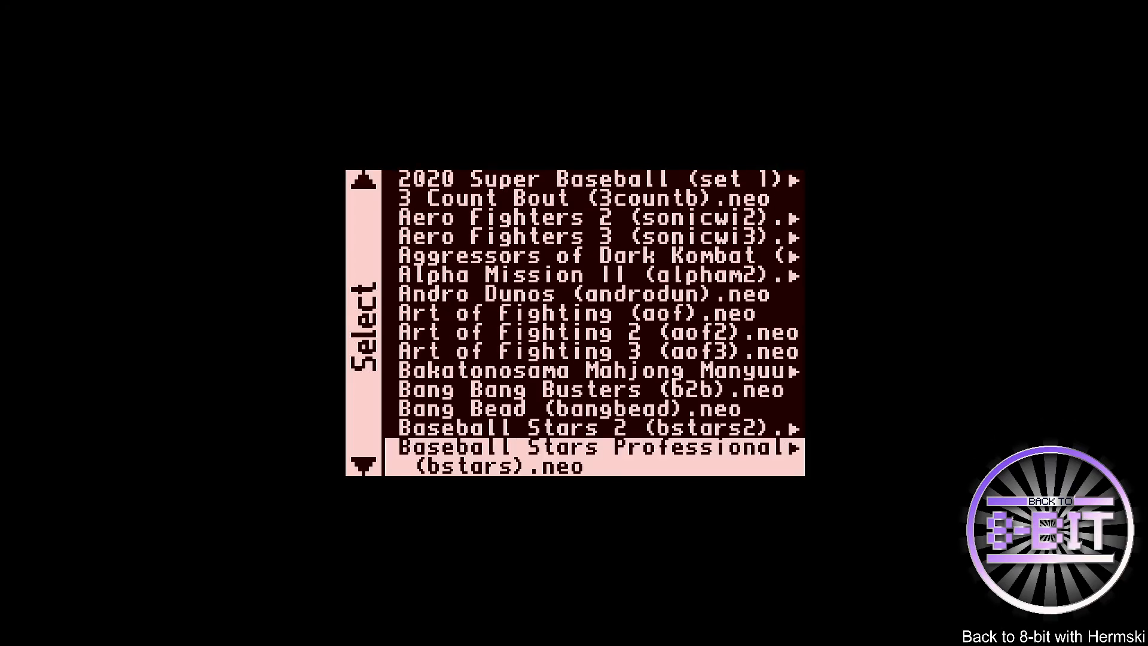
scroll(down, 3)
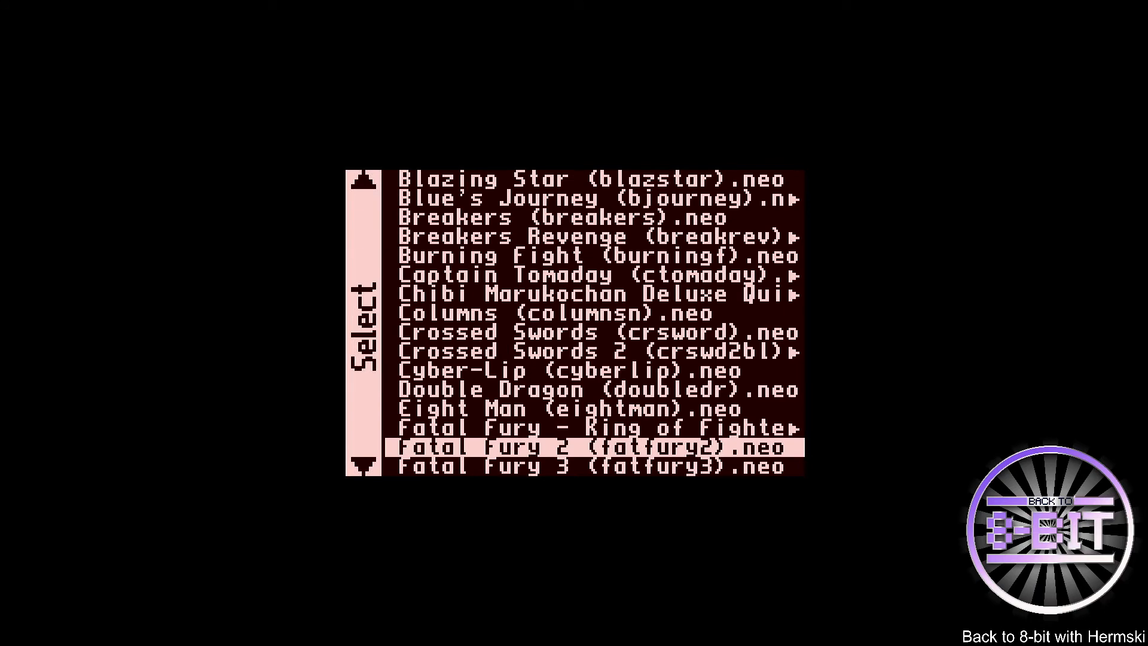
key(Up)
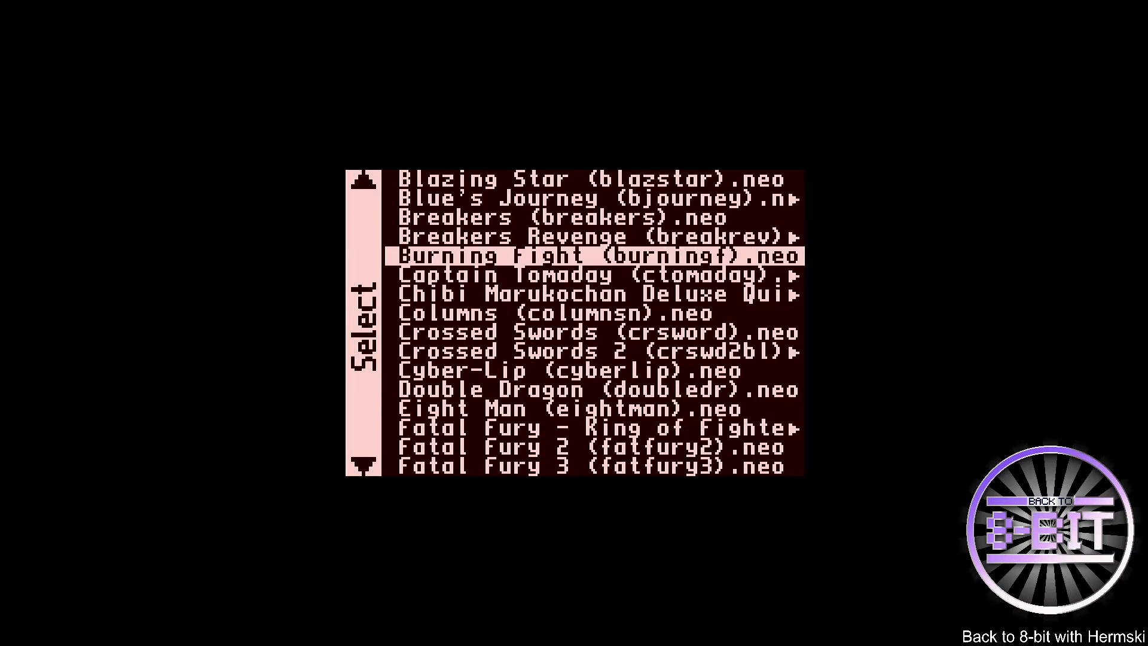
key(enter)
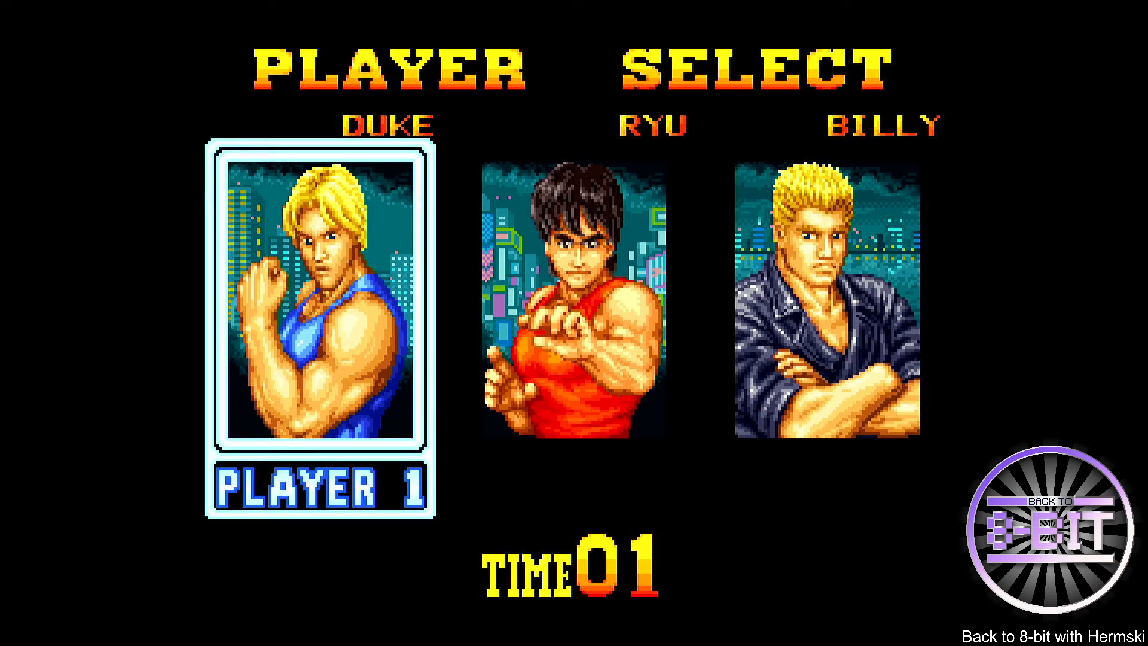
Step: Choose Duke as player one and start the opening street stage
click(318, 314)
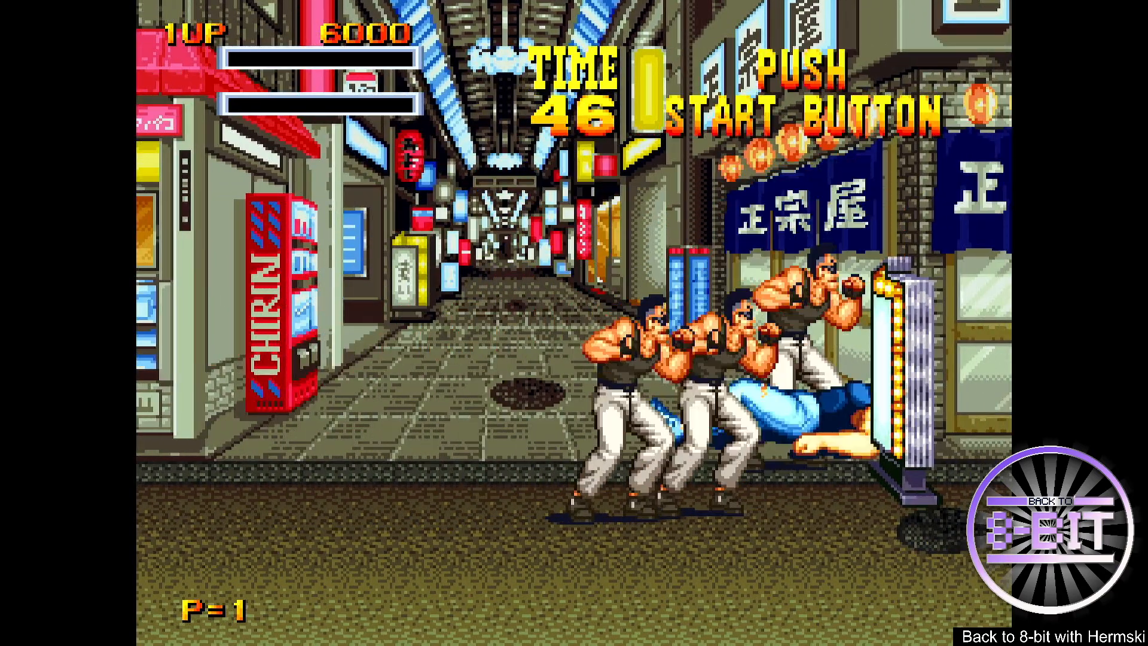
key(enter)
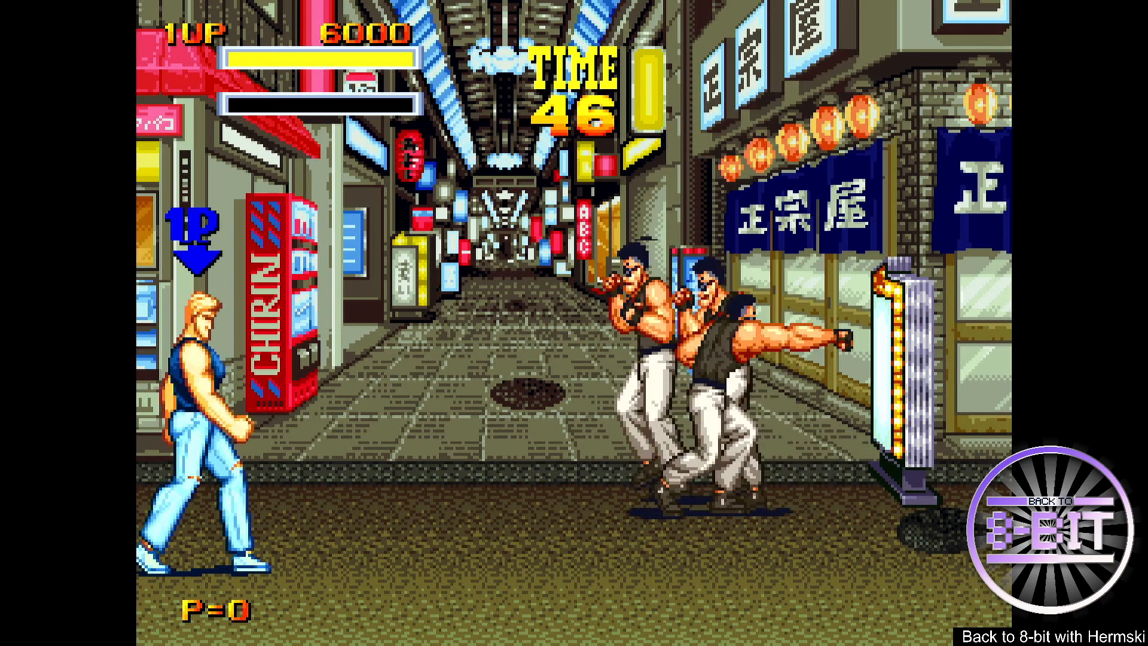